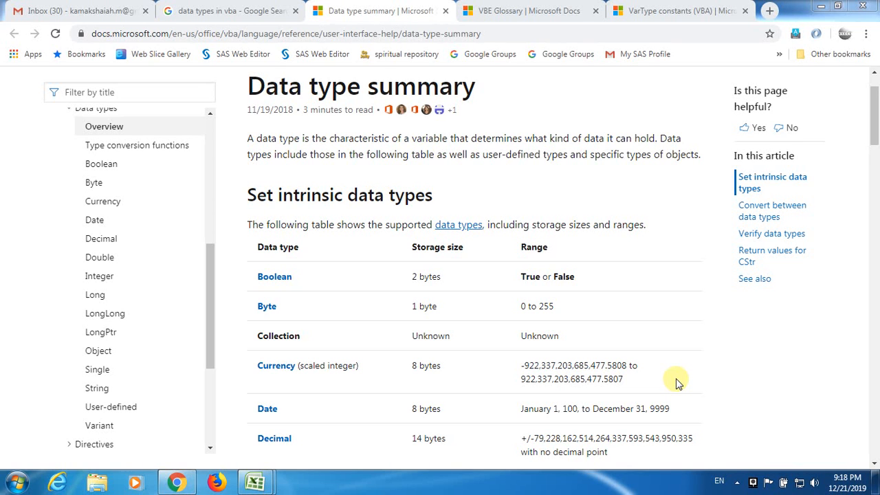
mouse_move(625, 343)
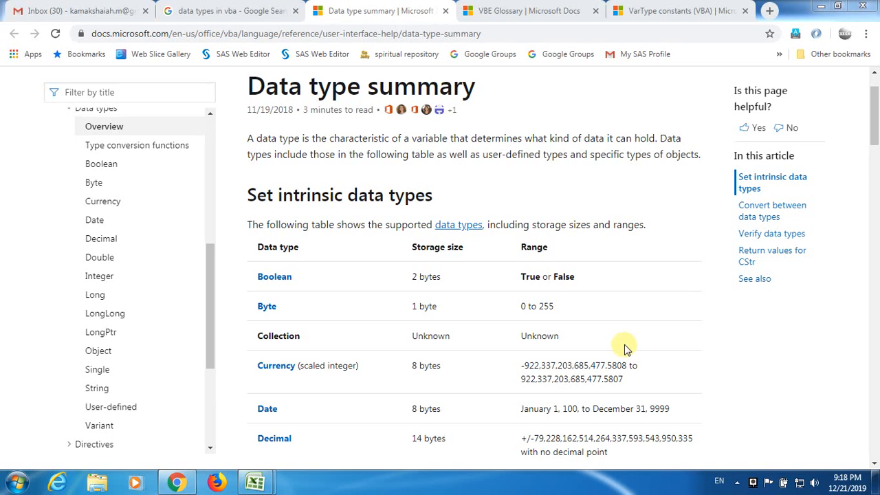
mouse_move(516, 198)
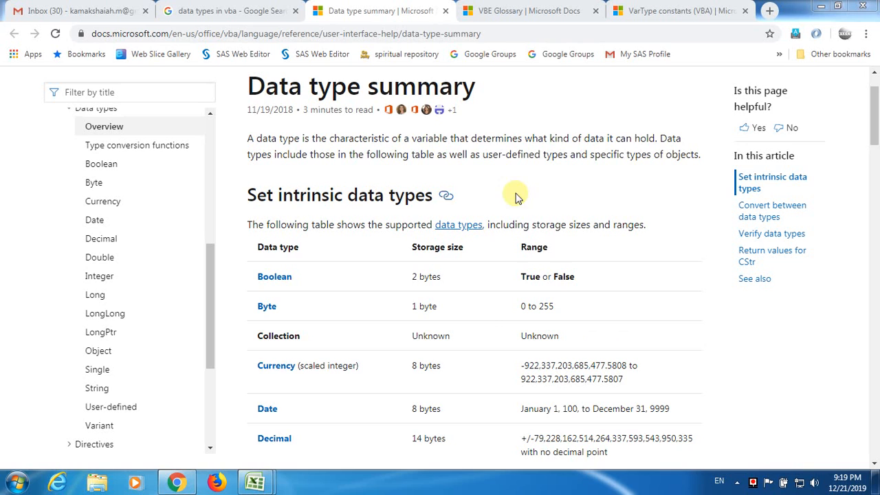
mouse_move(392, 303)
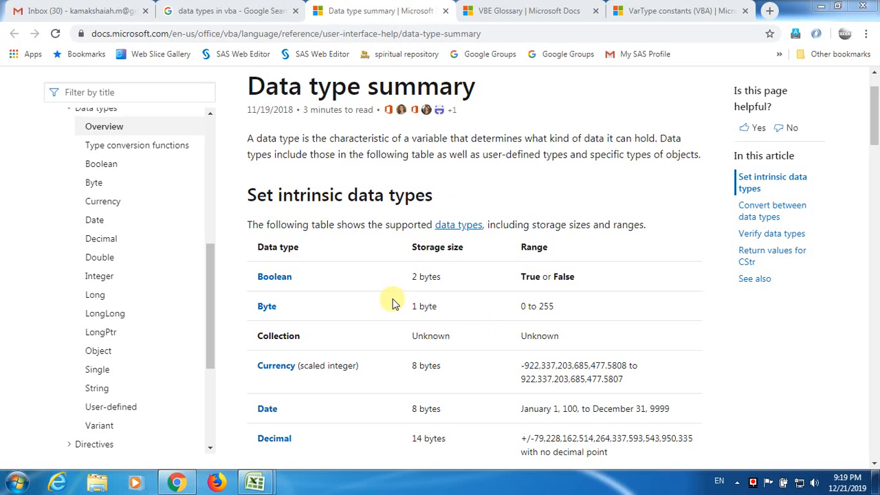
mouse_move(287, 103)
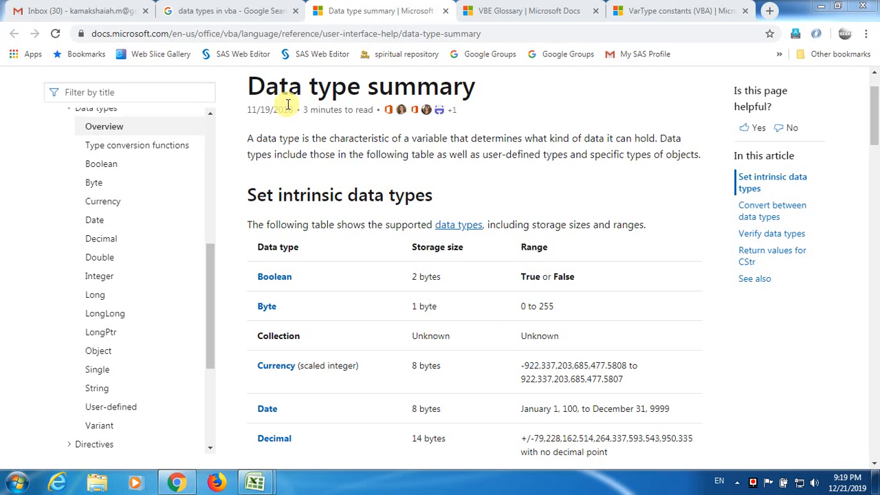
Highlight the page title, the Boolean range (True or False) and the Byte range (0 to 255)
triple_click(360, 86)
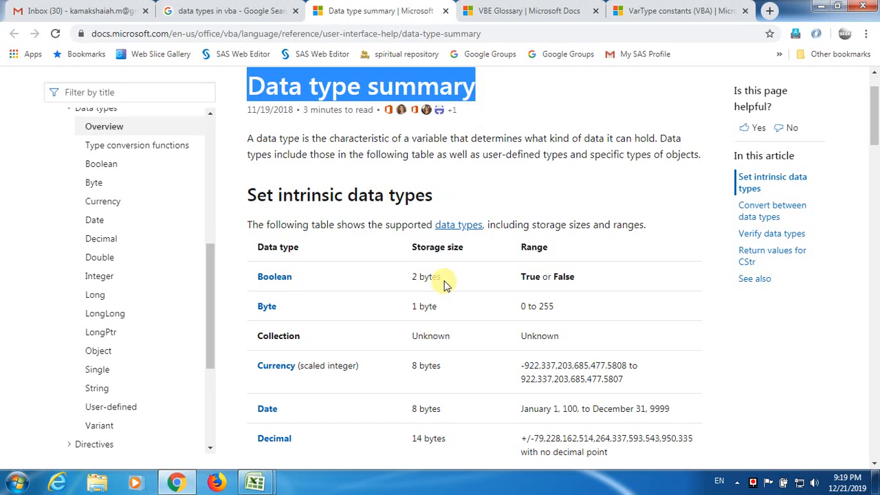
scroll(down, 3)
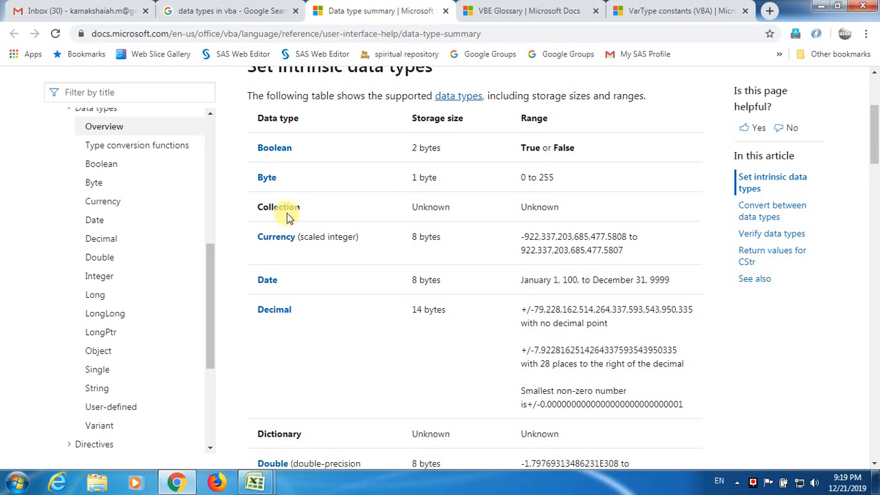
mouse_move(280, 177)
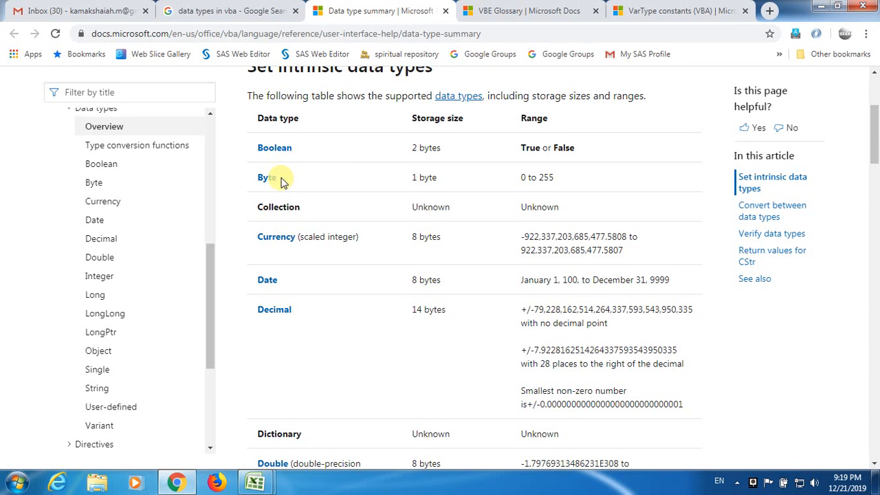
scroll(down, 3)
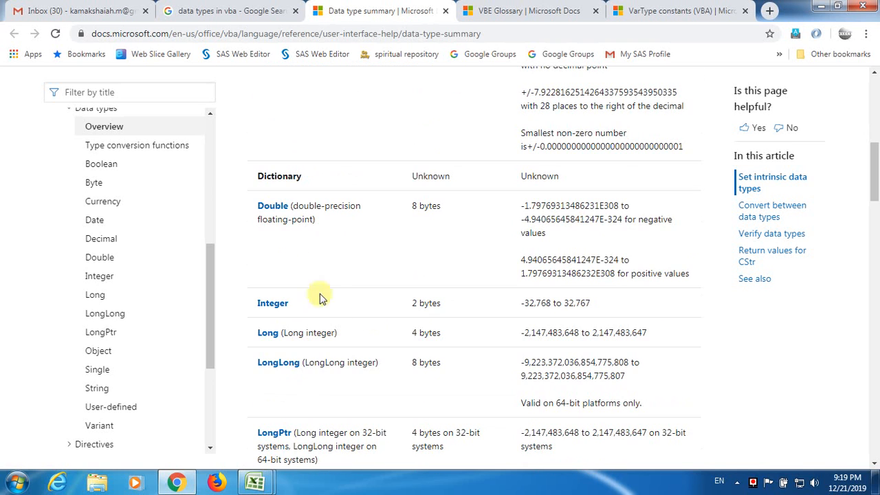
mouse_move(393, 346)
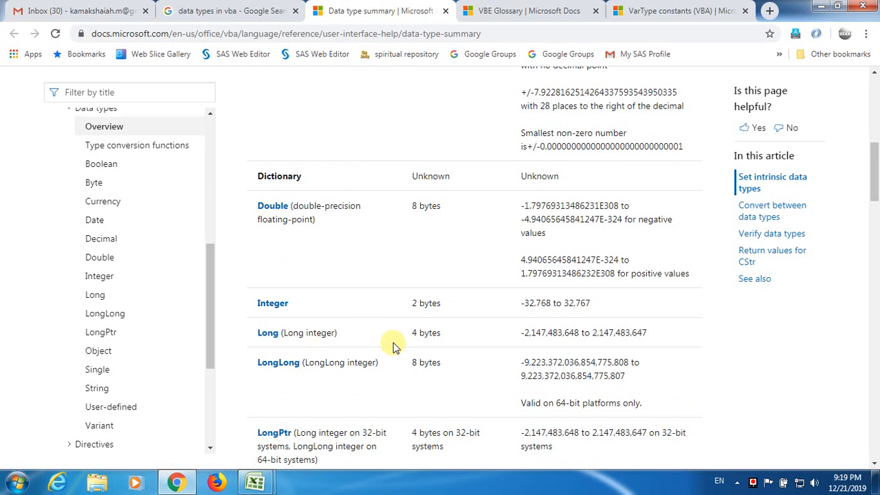
scroll(up, 3)
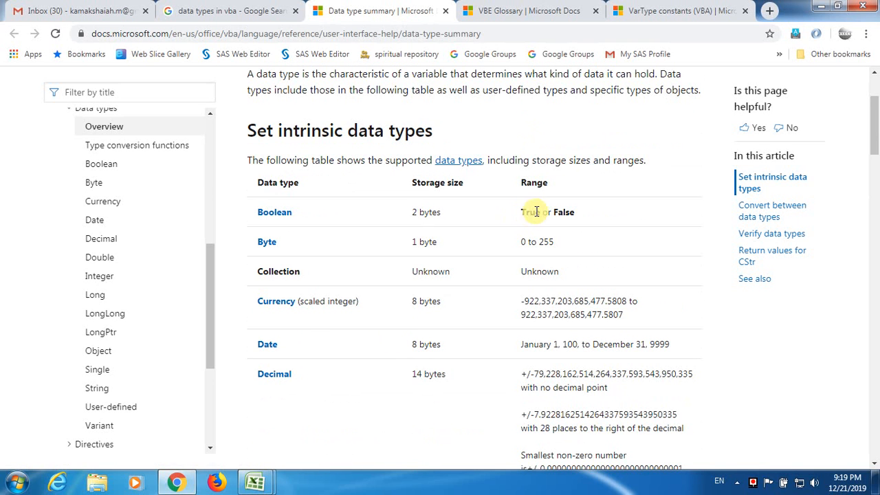
double_click(548, 212)
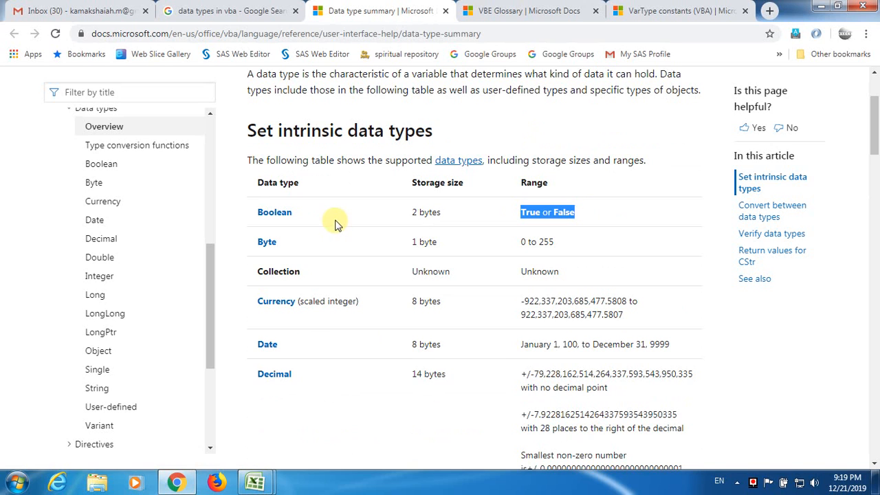
mouse_move(275, 212)
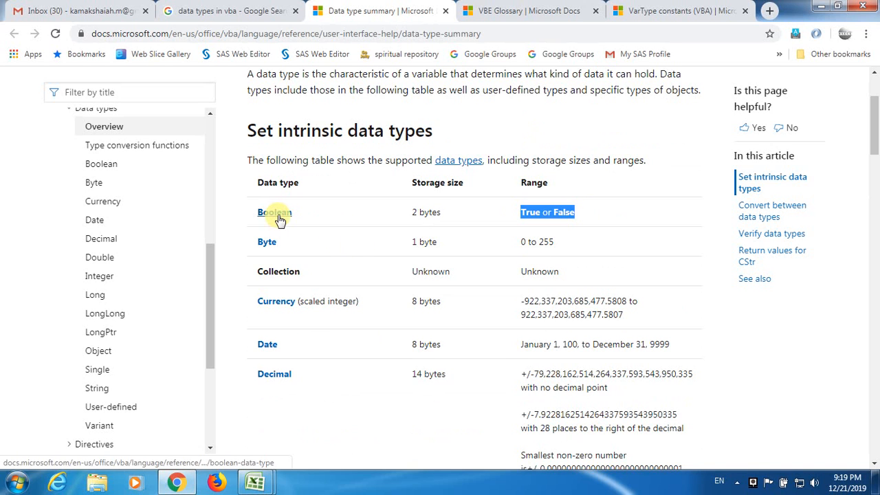
mouse_move(478, 218)
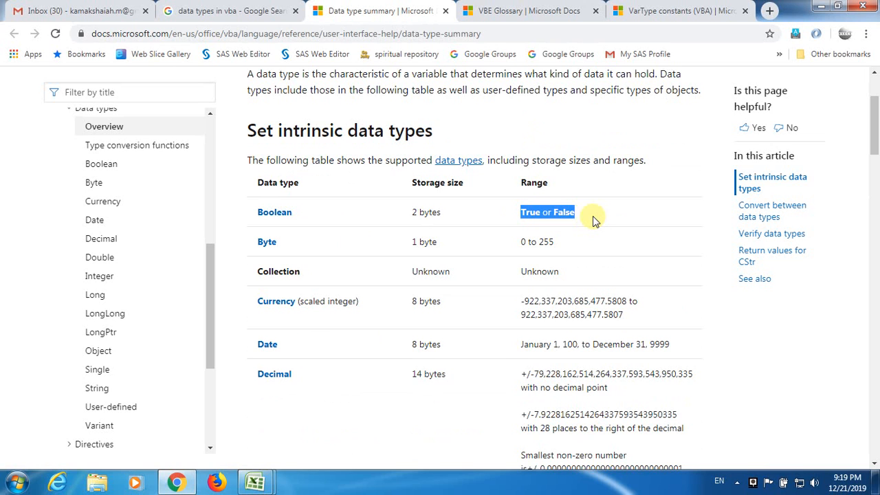
mouse_move(267, 241)
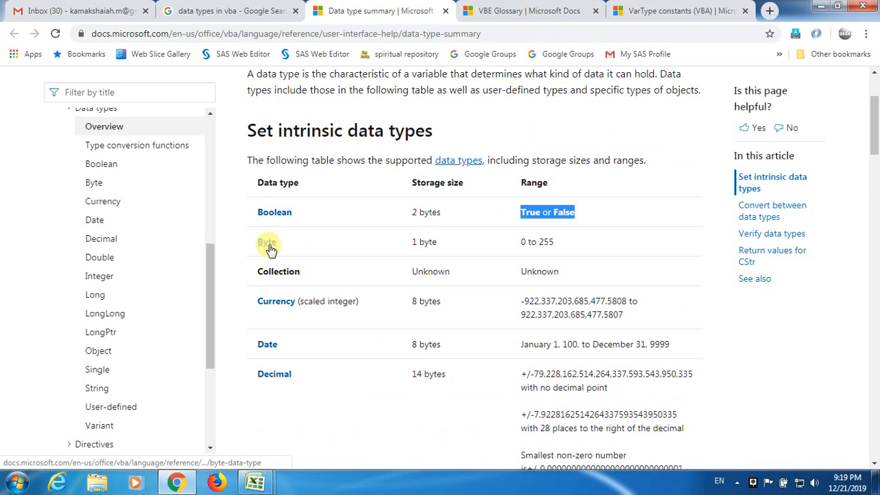
double_click(536, 241)
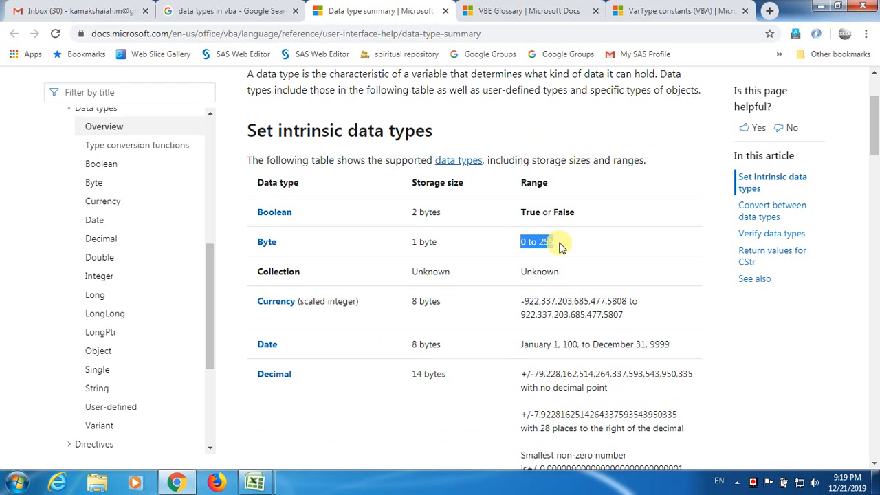
mouse_move(364, 249)
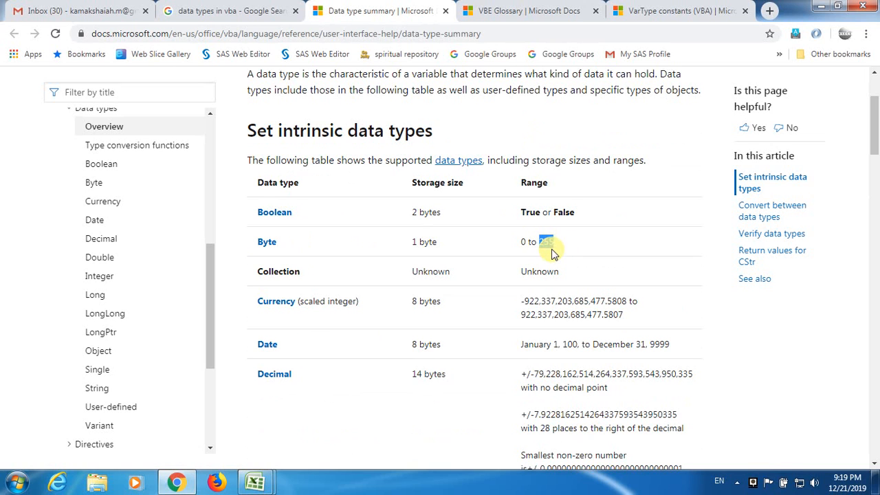
Highlight the lowest Currency value and Integer's lower limit of -32,768 in the table
scroll(down, 3)
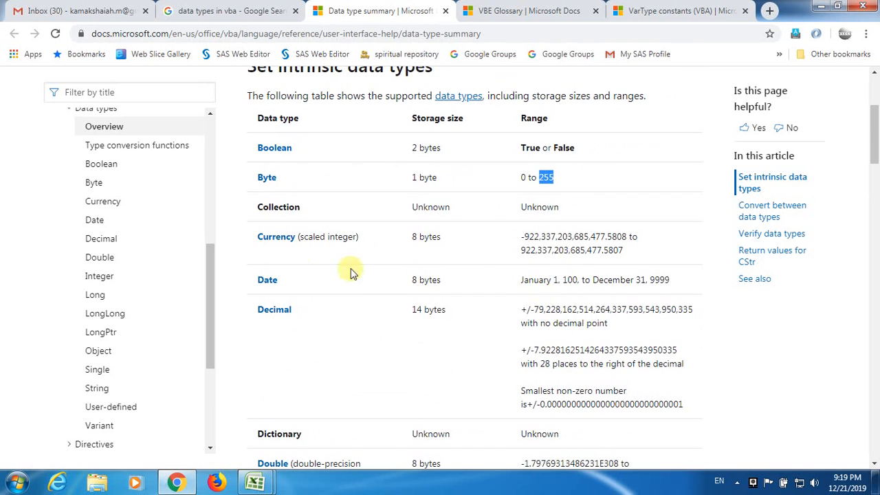
mouse_move(522, 238)
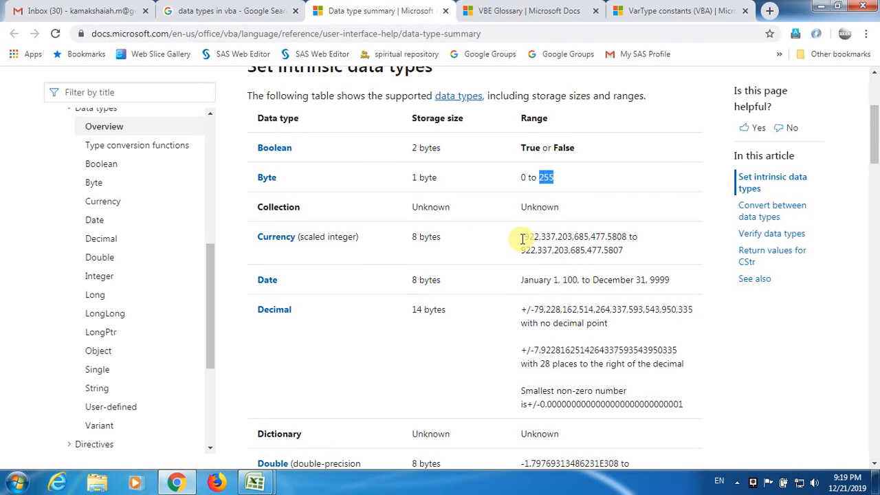
double_click(572, 236)
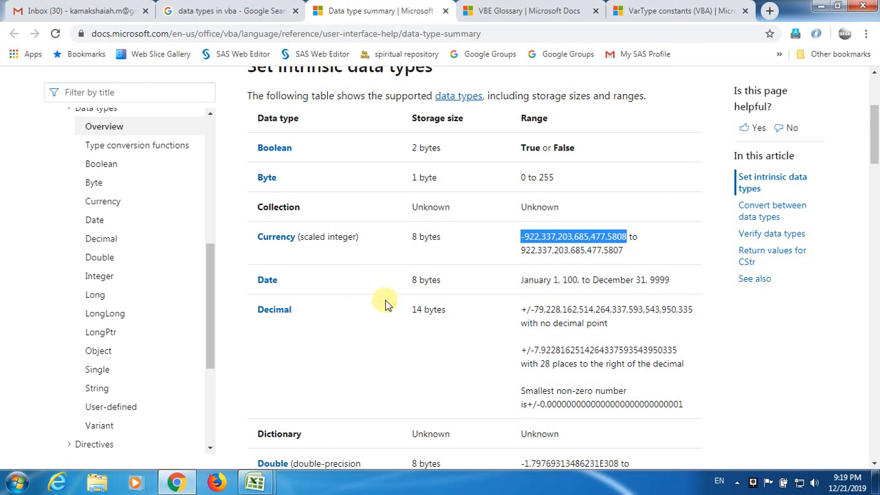
mouse_move(267, 280)
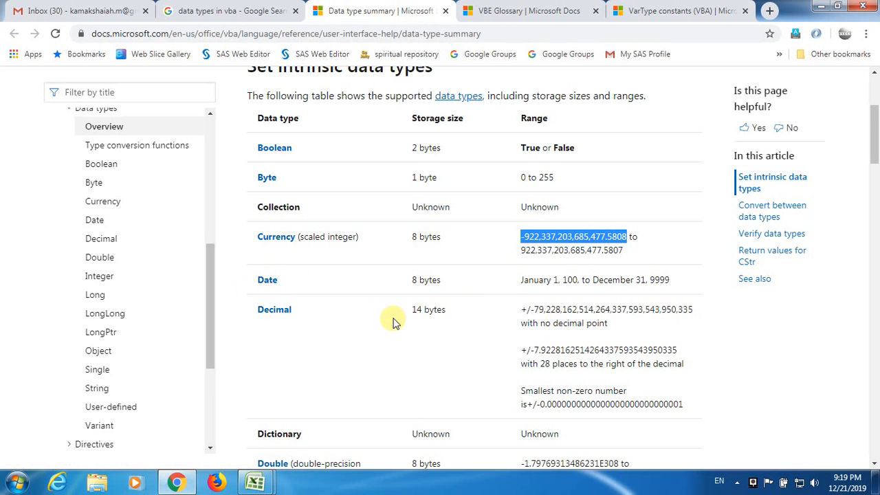
scroll(down, 3)
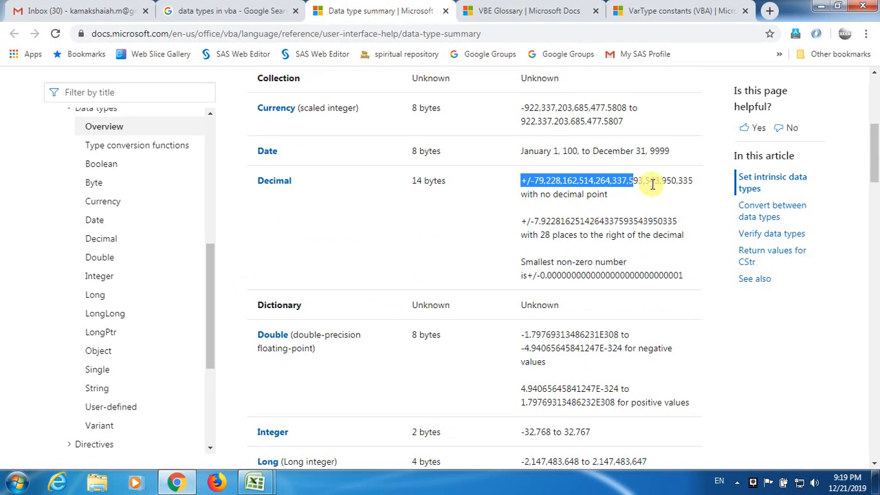
scroll(down, 3)
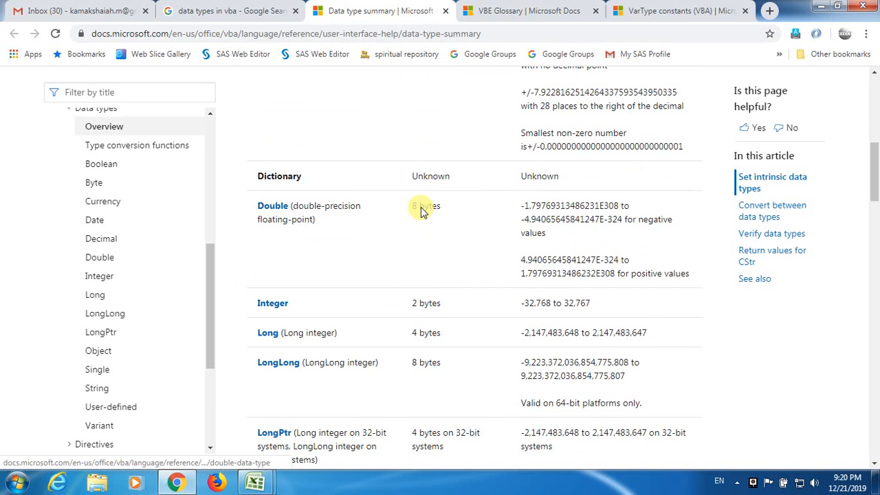
mouse_move(522, 210)
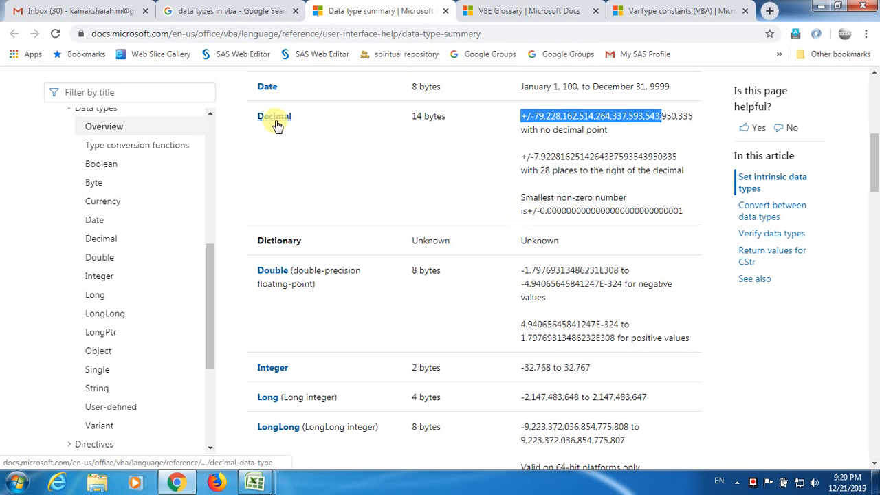
mouse_move(317, 278)
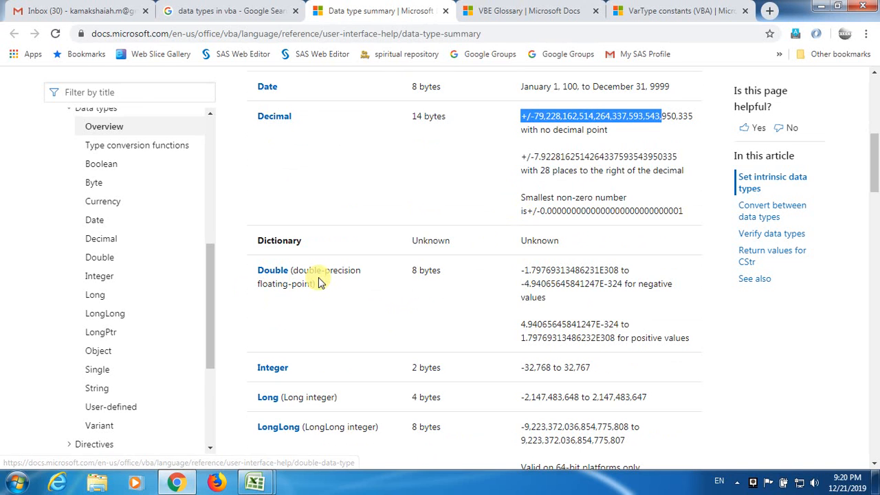
mouse_move(473, 277)
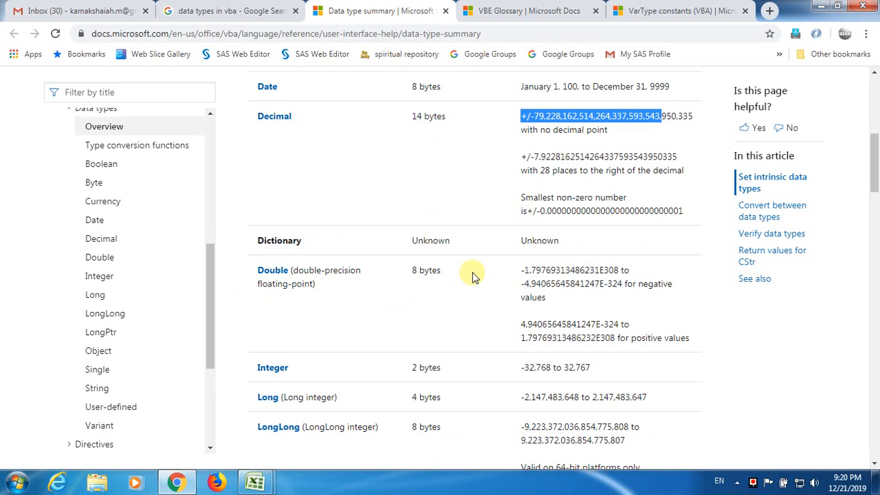
scroll(down, 3)
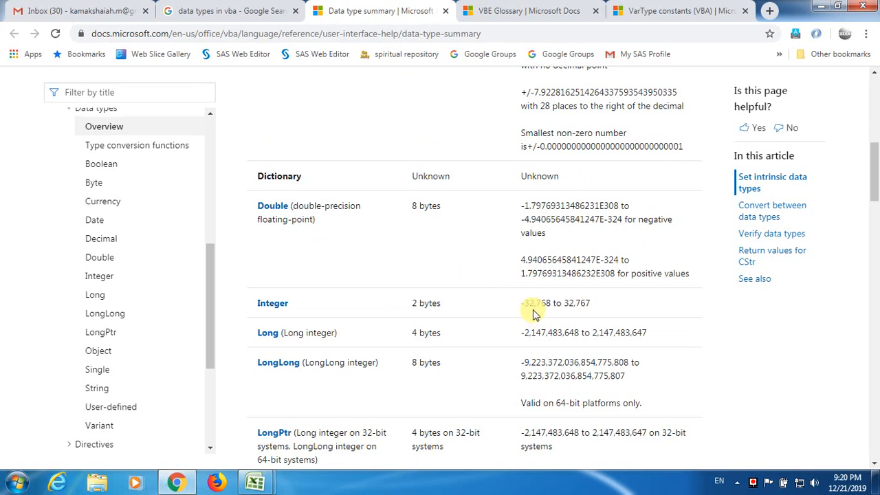
double_click(577, 303)
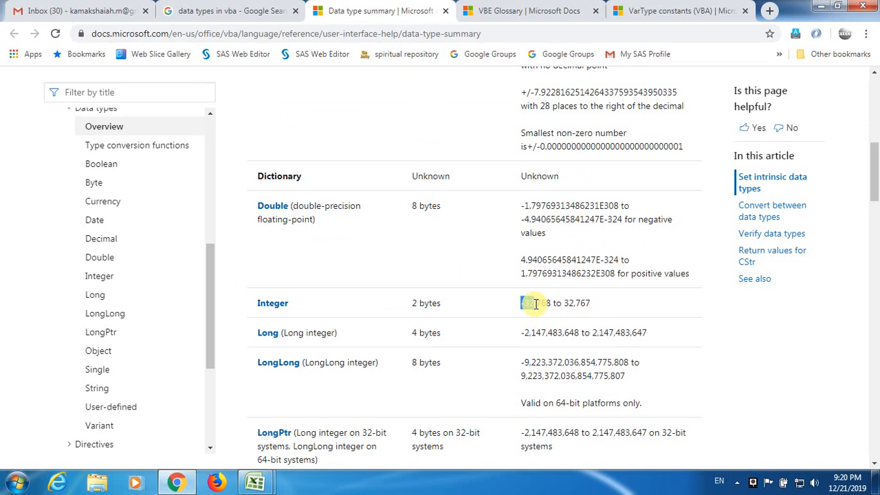
double_click(578, 302)
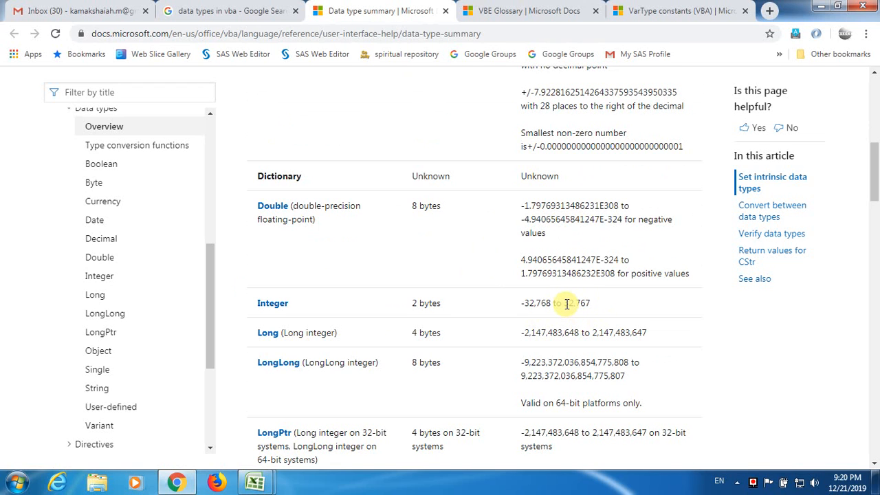
mouse_move(273, 303)
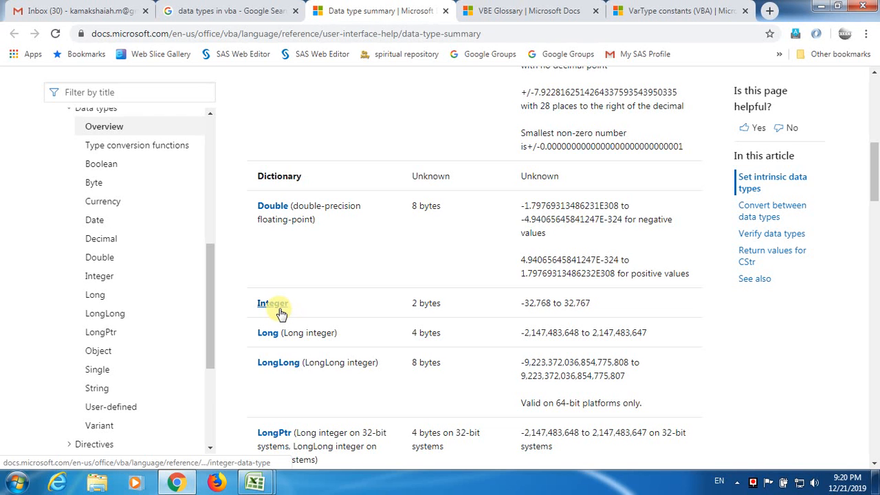
mouse_move(445, 320)
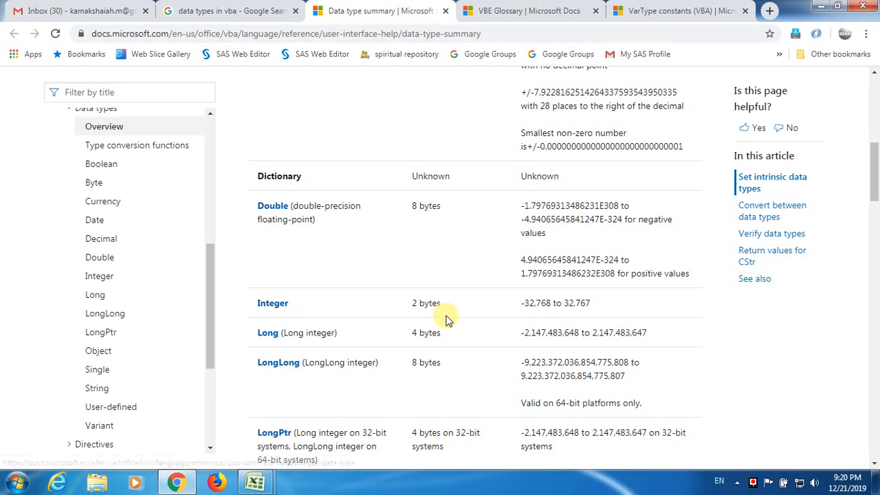
scroll(up, 3)
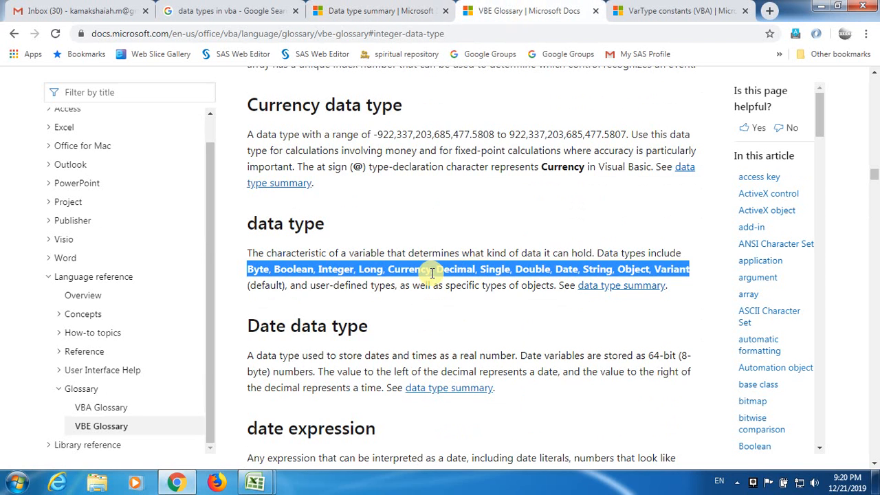
mouse_move(230, 296)
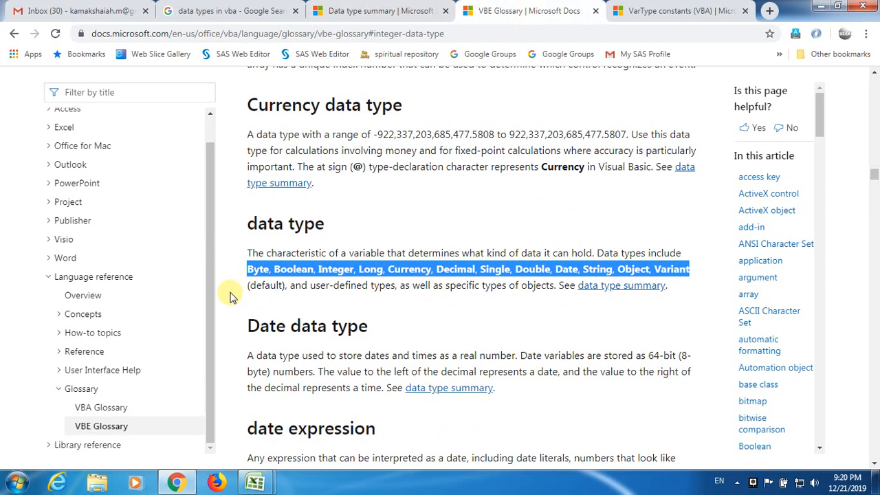
mouse_move(596, 269)
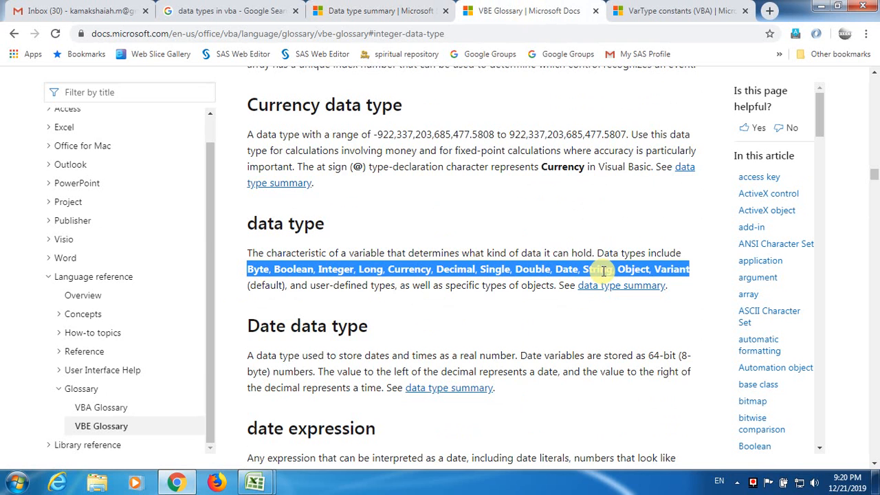
click(378, 11)
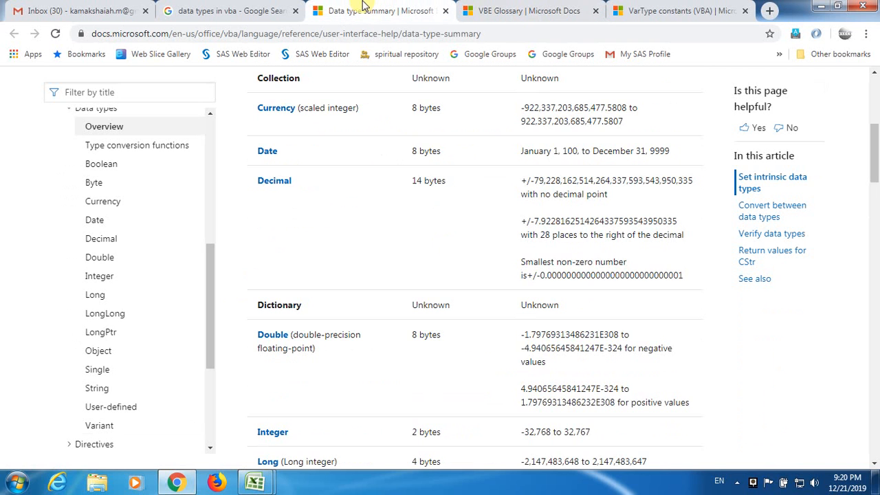
scroll(down, 3)
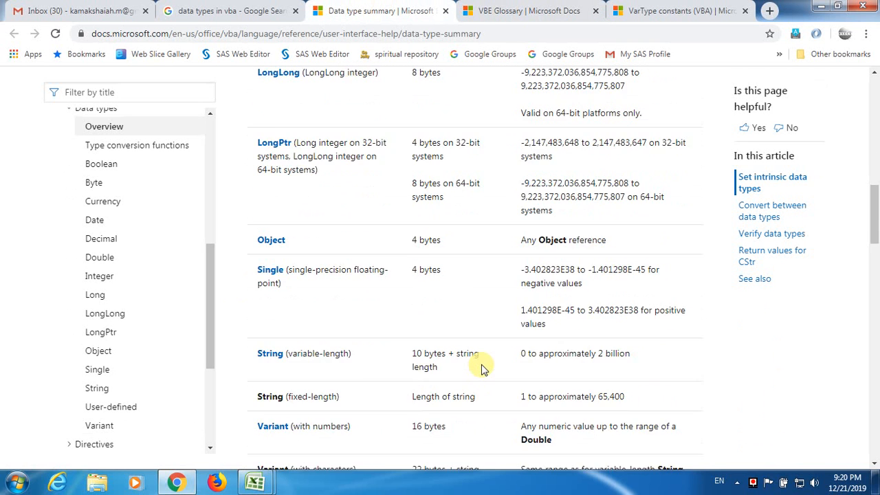
scroll(down, 3)
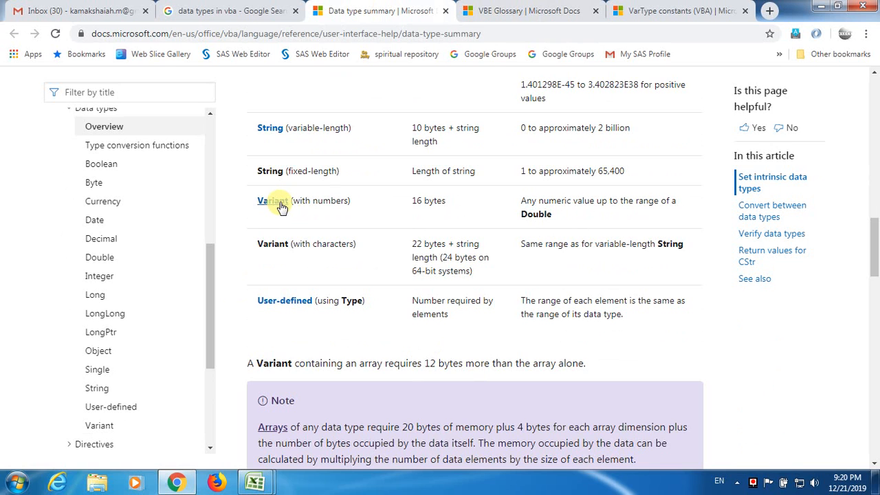
mouse_move(295, 200)
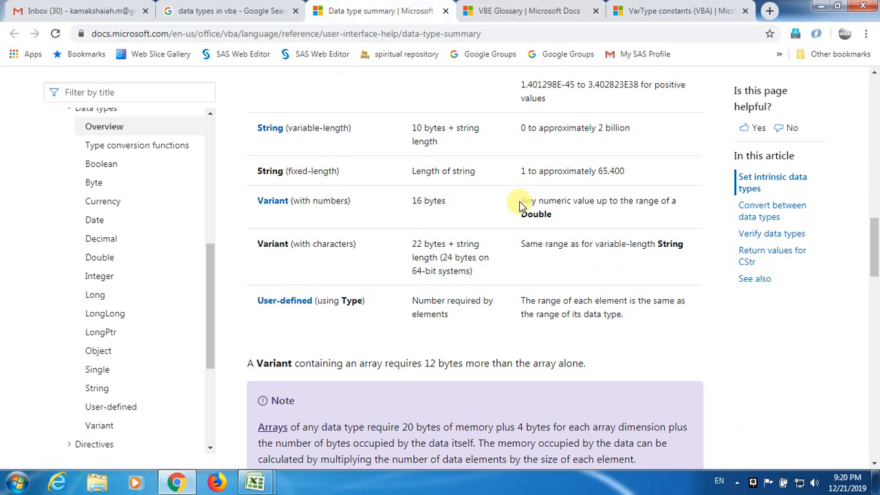
mouse_move(320, 227)
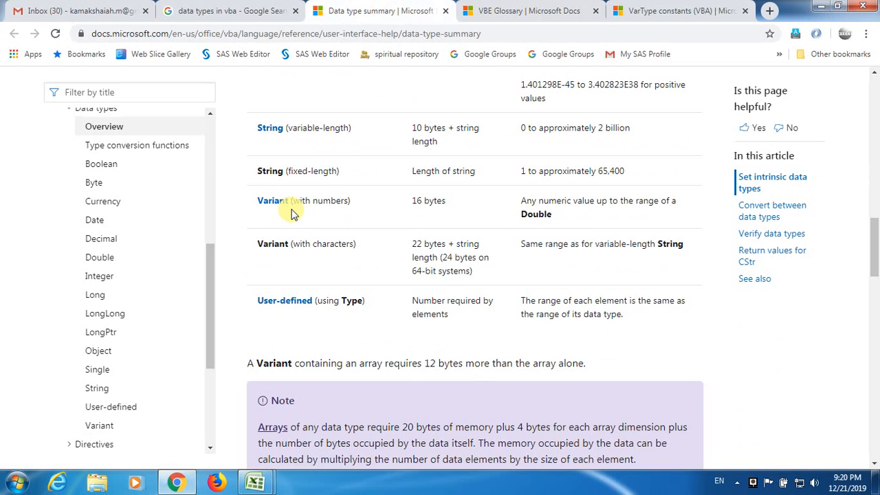
mouse_move(520, 207)
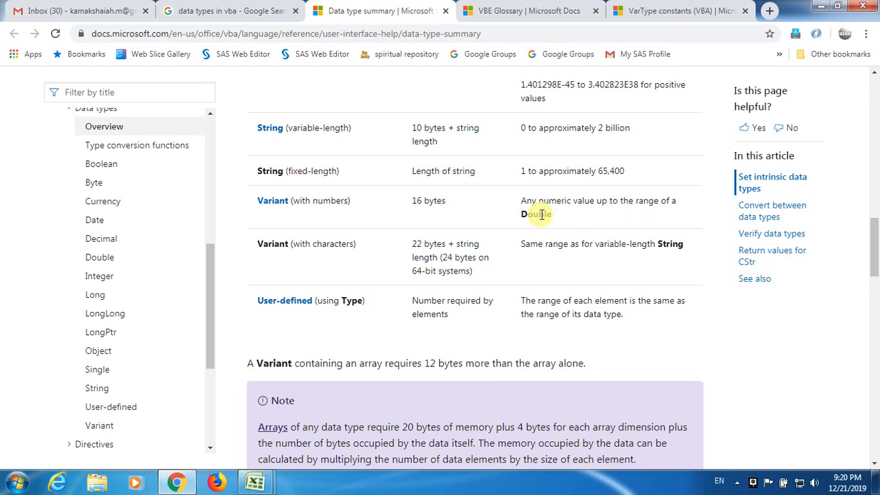
double_click(537, 214)
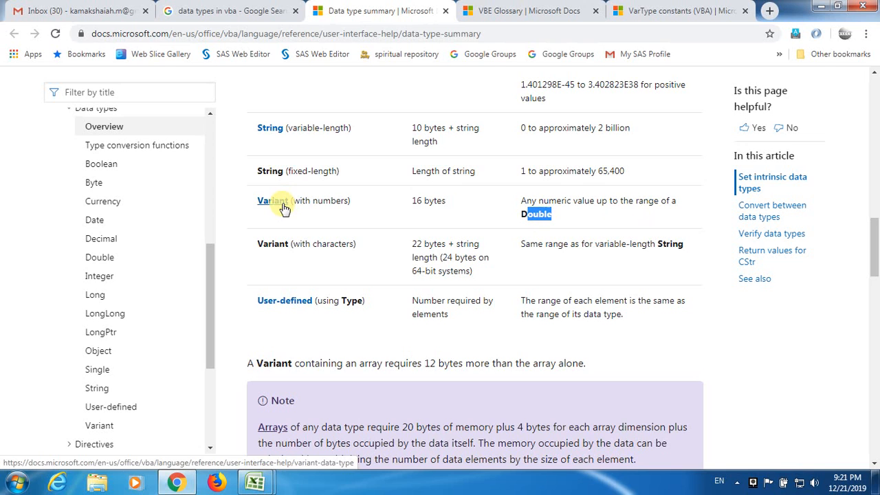
mouse_move(389, 265)
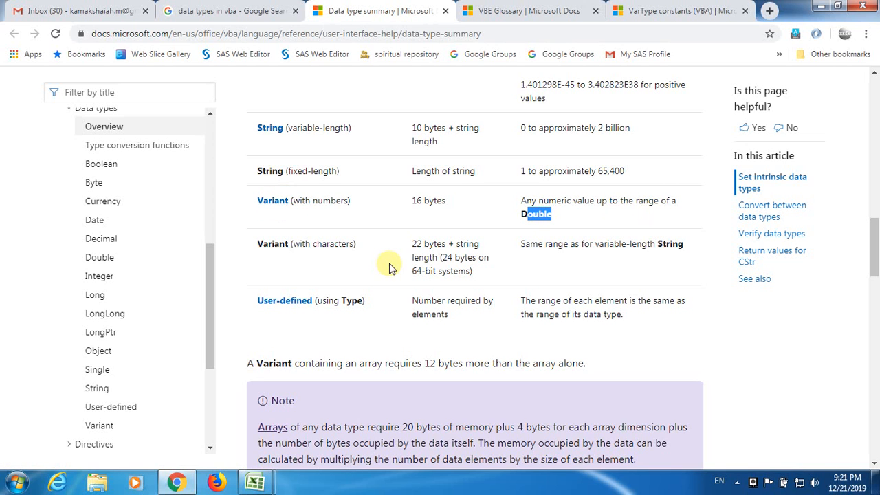
mouse_move(273, 200)
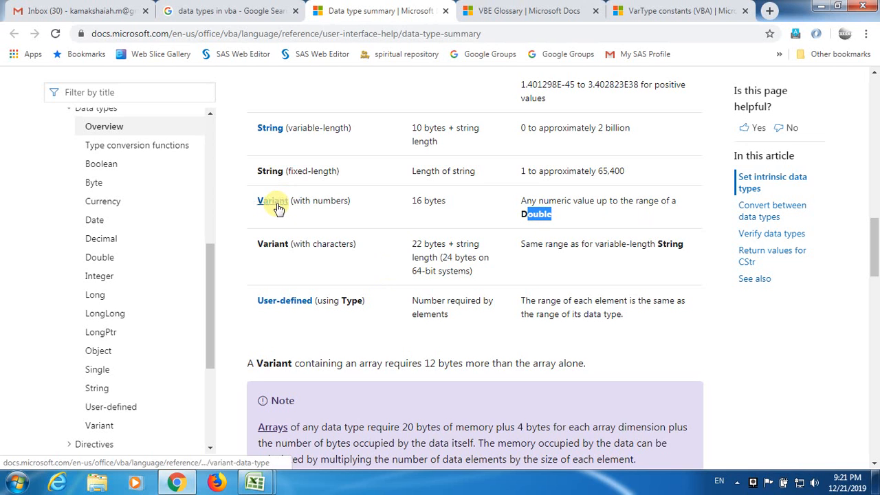
mouse_move(429, 232)
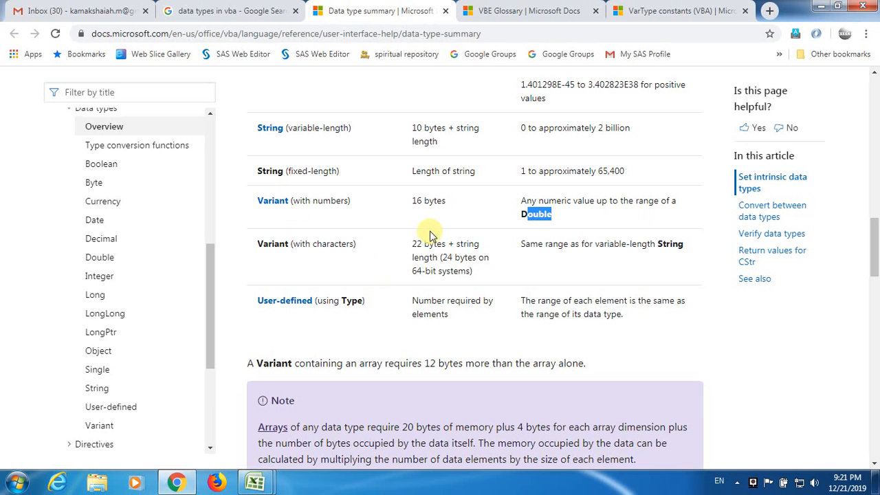
mouse_move(500, 282)
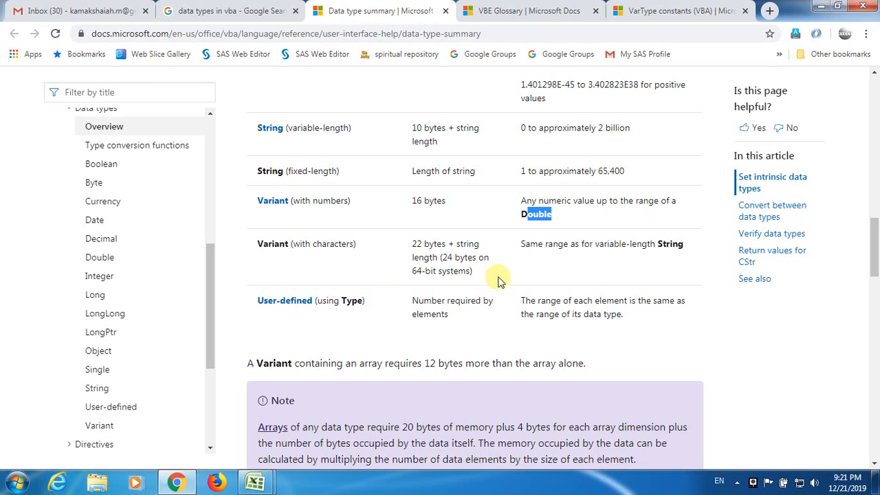
mouse_move(430, 279)
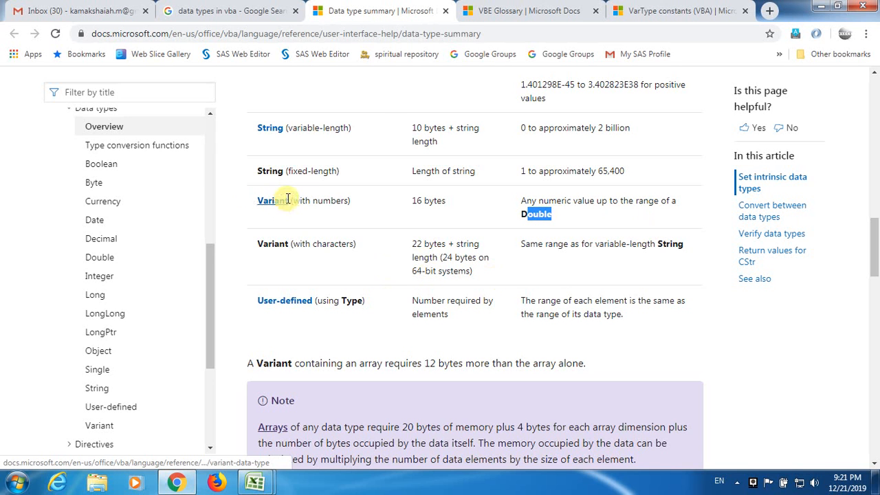
click(523, 10)
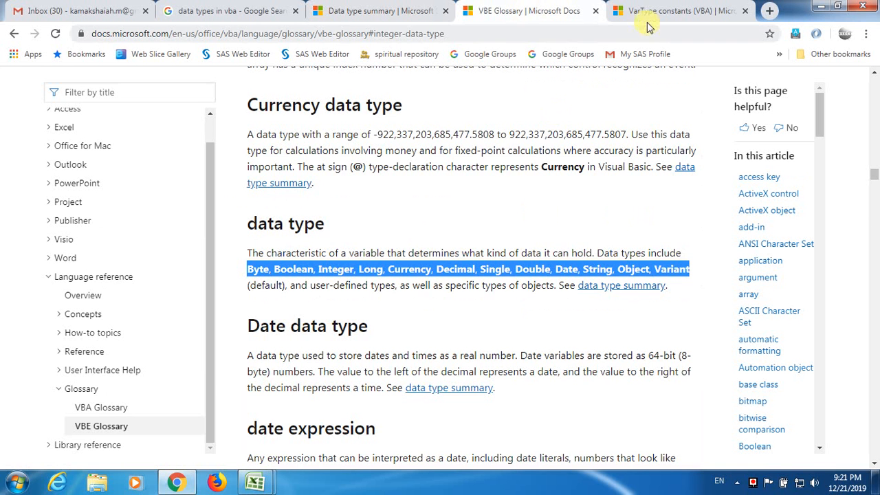
View the VarType constants page, then return to the empty dataType Sub in Module1
click(677, 11)
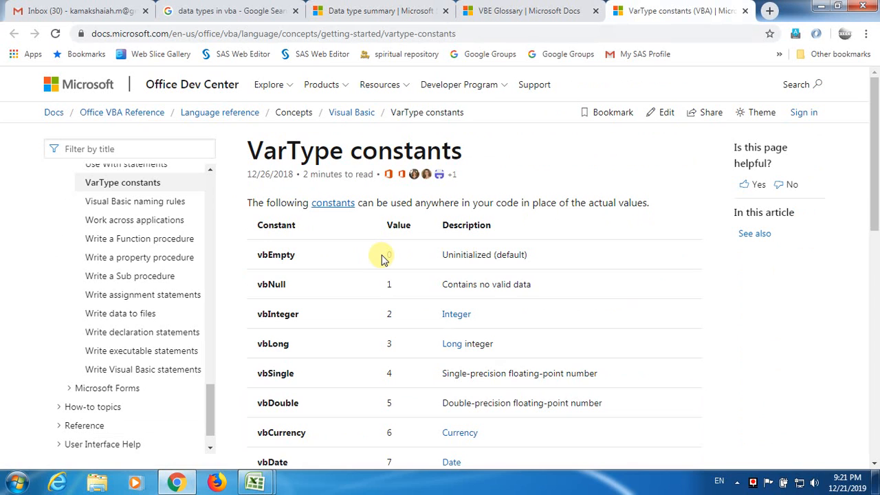
mouse_move(399, 231)
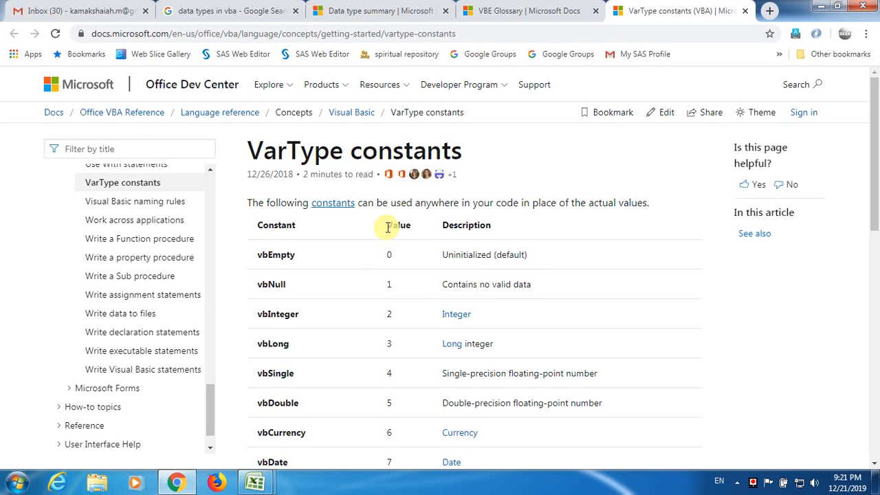
mouse_move(376, 246)
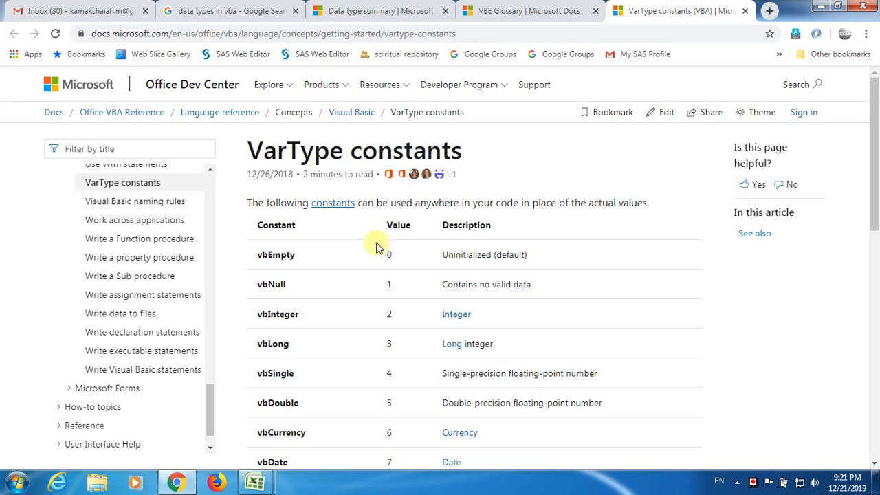
click(255, 481)
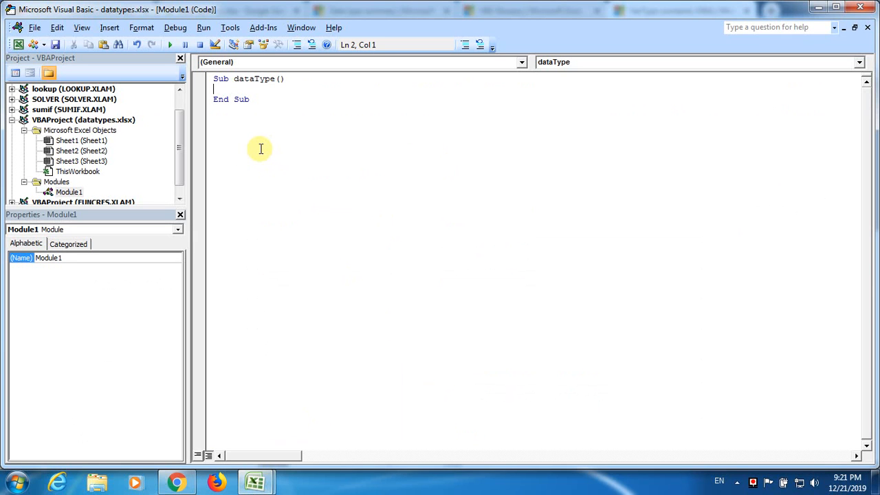
Declare i As Integer inside the dataType Sub
text(dim)
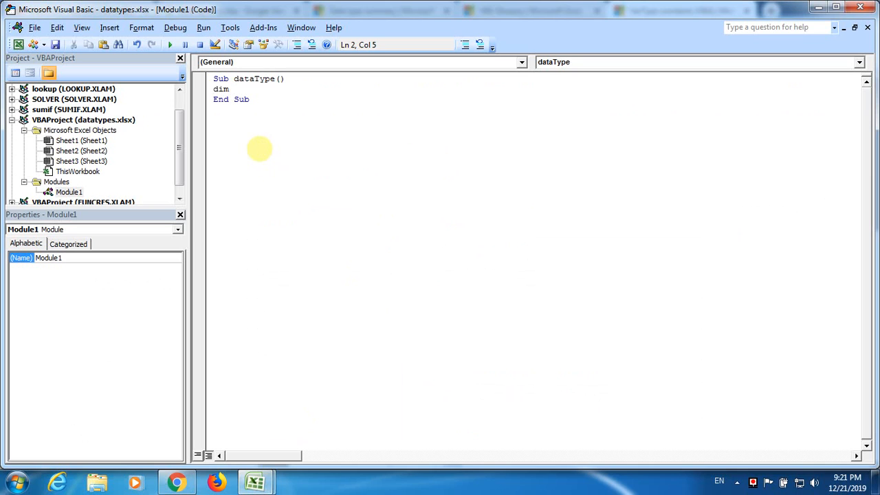
text(i)
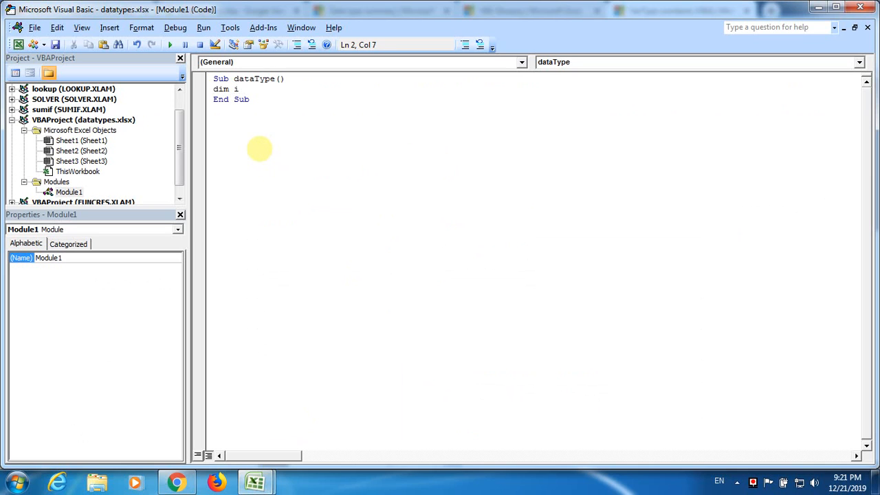
text(as)
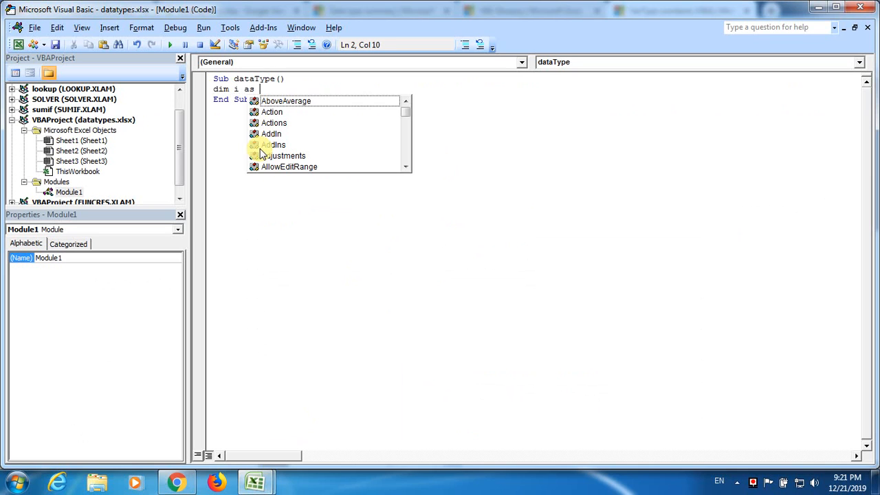
text(integer)
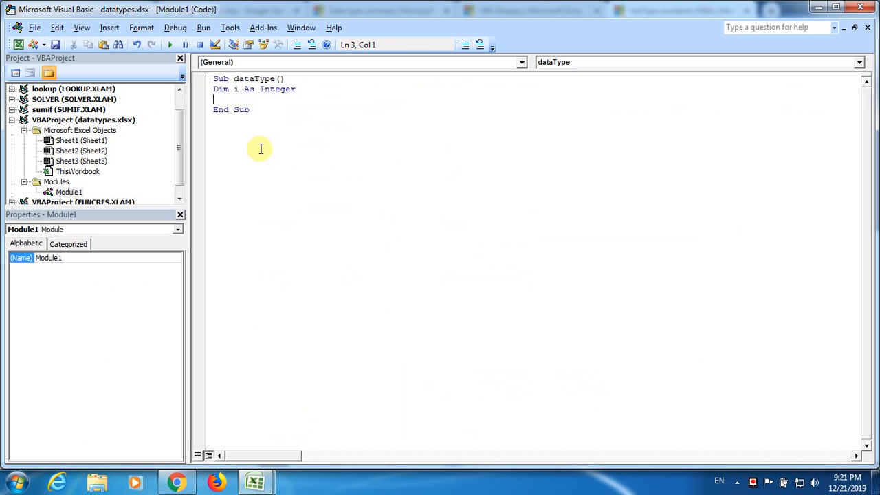
Check the Integer range in the Docs tabs, then assign i = 40000
click(176, 481)
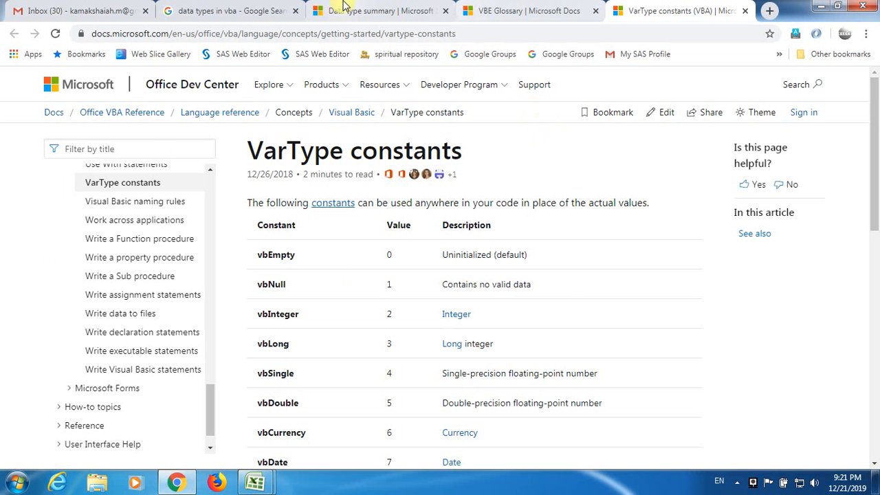
click(379, 10)
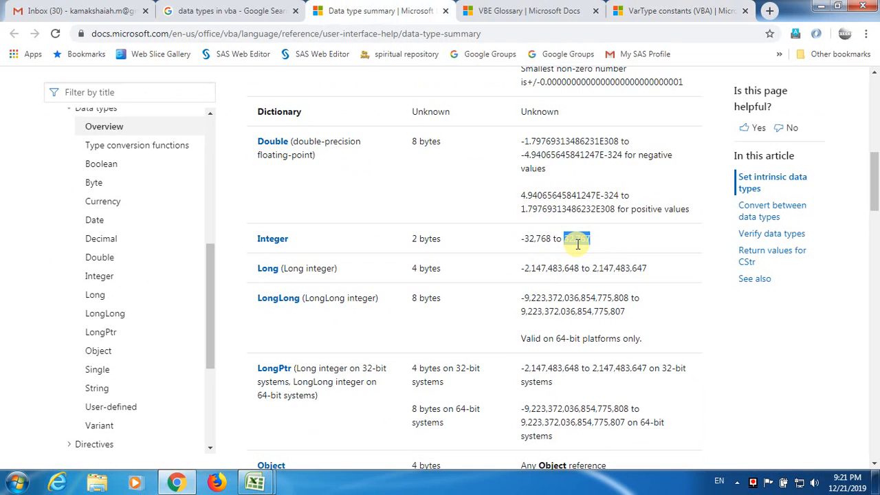
click(255, 482)
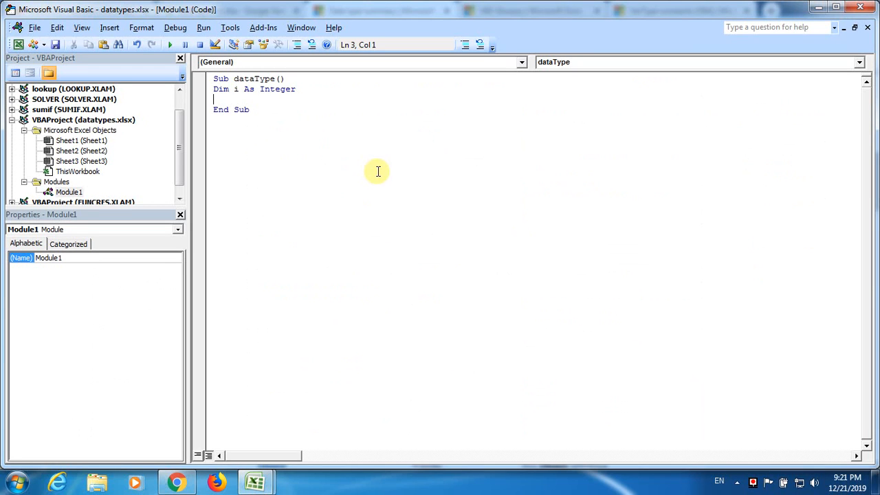
text(i =)
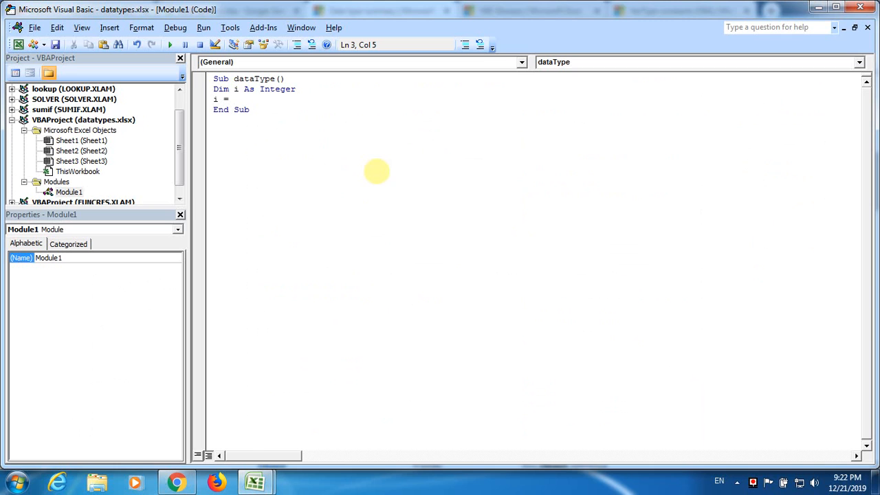
text(40000)
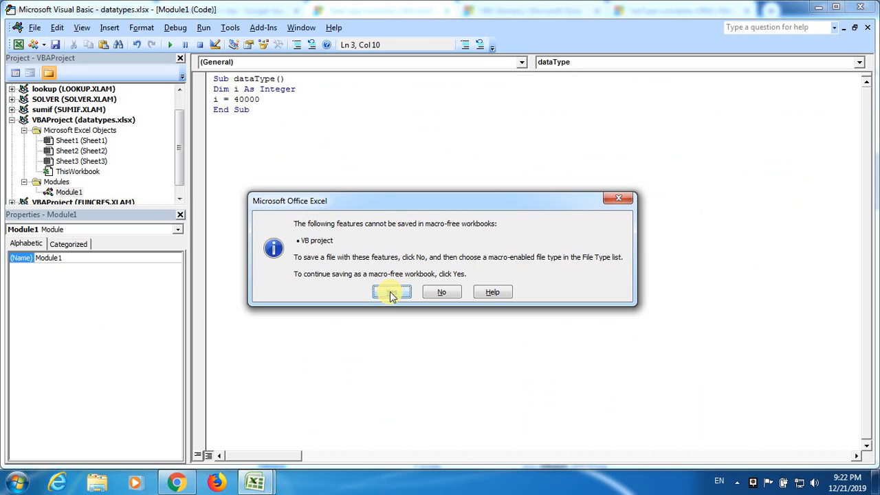
mouse_move(375, 263)
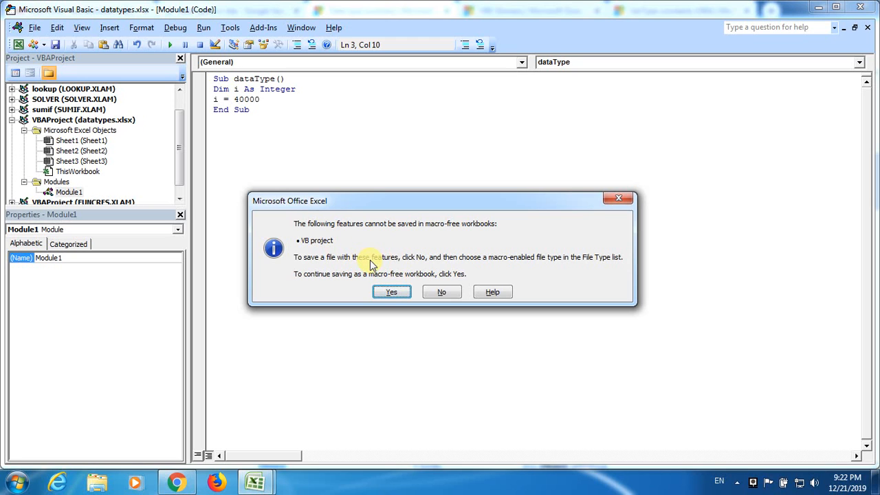
mouse_move(392, 291)
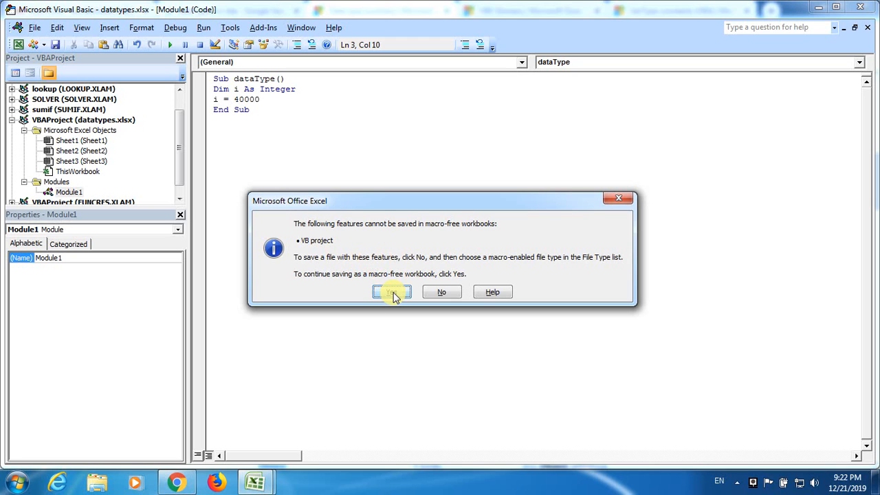
Save as a macro-free workbook and run dataType, ending at the Overflow error
click(392, 292)
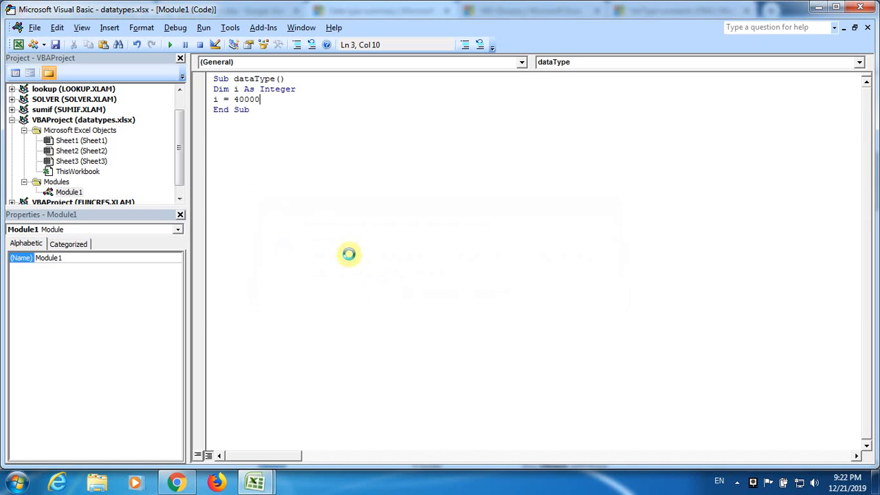
click(171, 45)
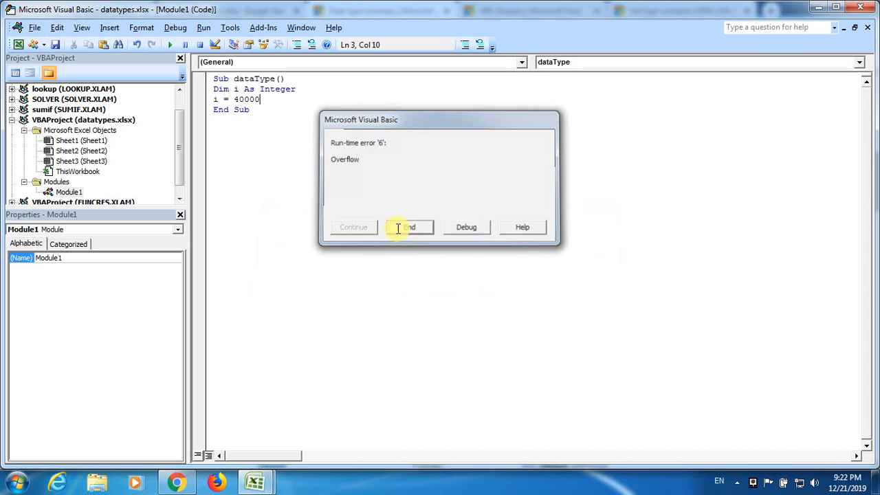
click(409, 227)
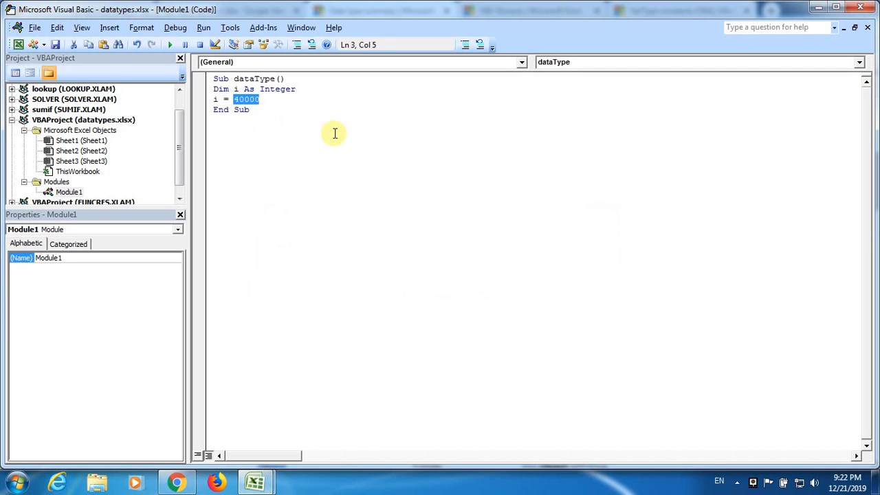
Change i's value to 30000 and begin a msgbox statement on the next line
text(30000)
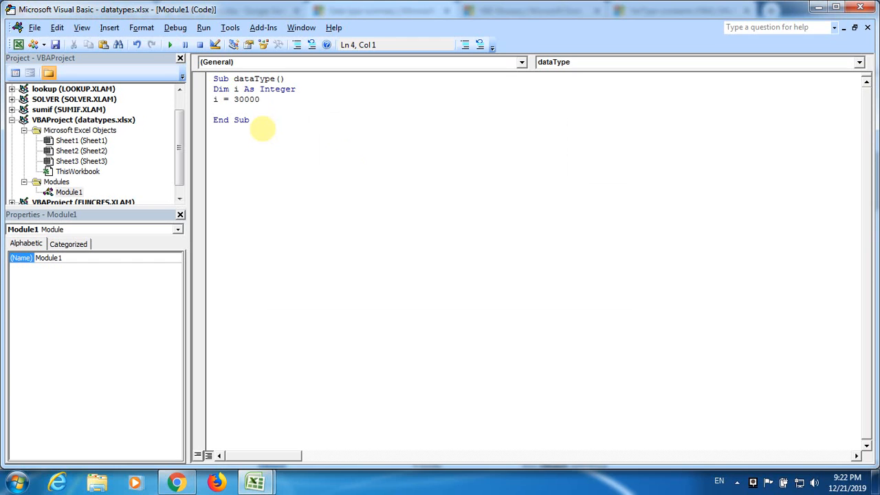
text(msgbox)
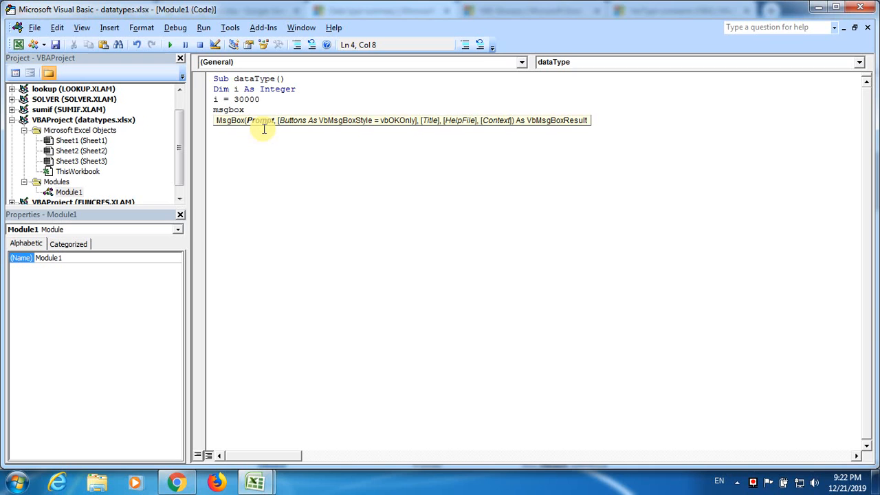
Complete the line as msgbox varType(i) and save the workbook macro-free
text(varType)
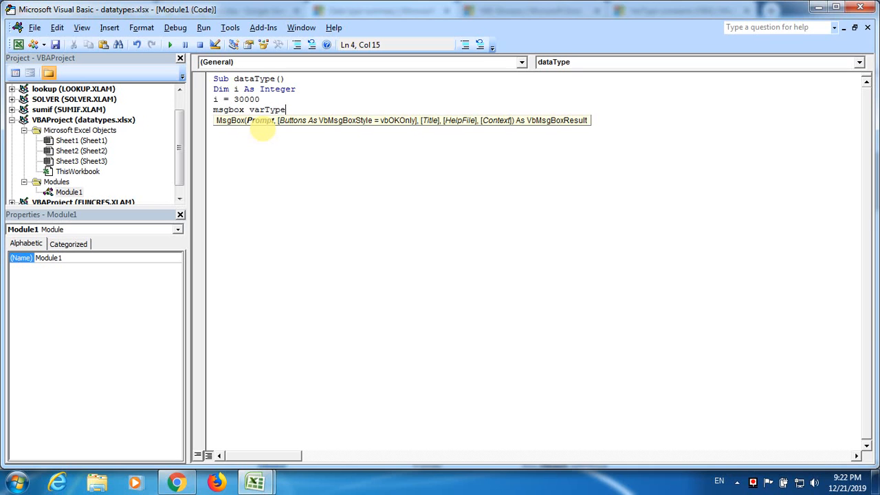
text((i)
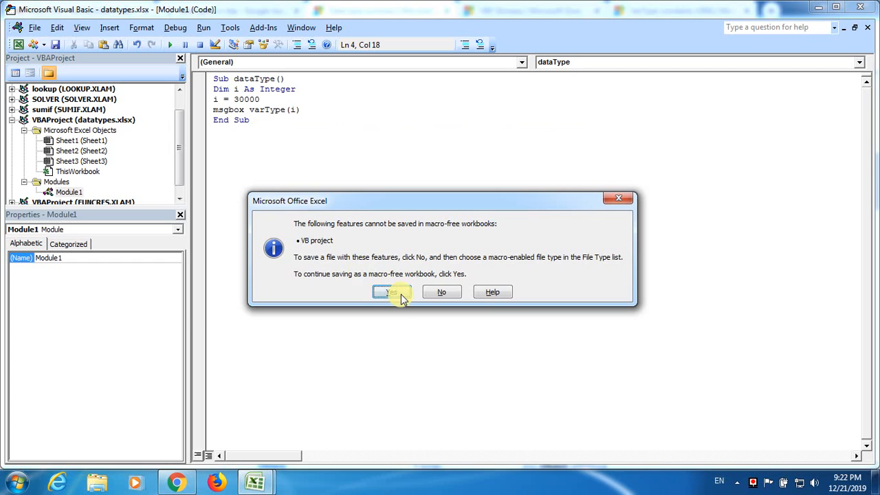
click(392, 292)
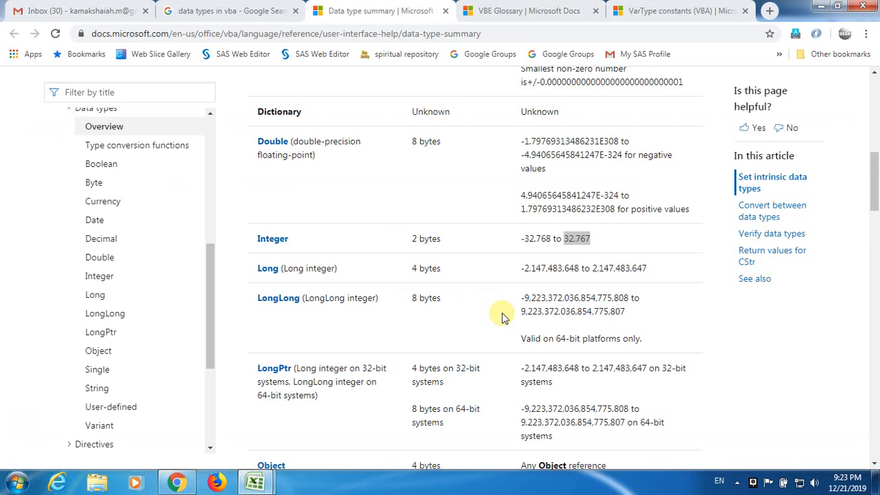
Switch through the Docs tabs to VarType constants and select VarType in the code
click(523, 11)
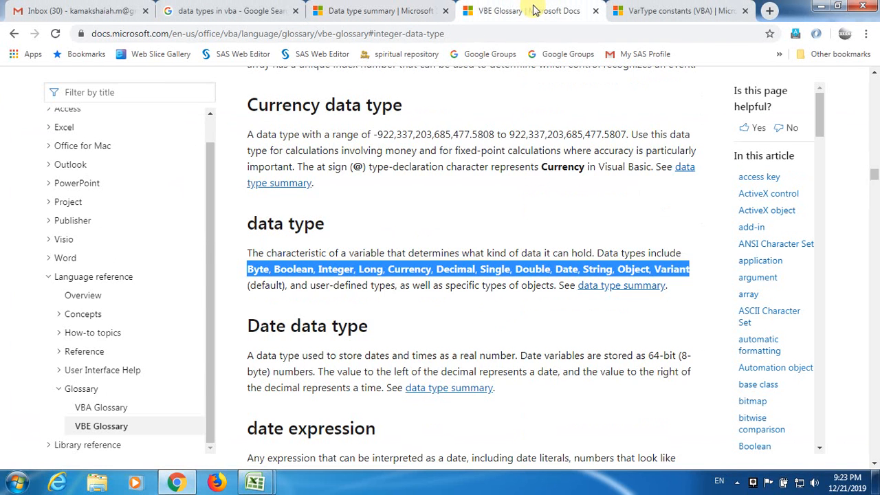
click(678, 10)
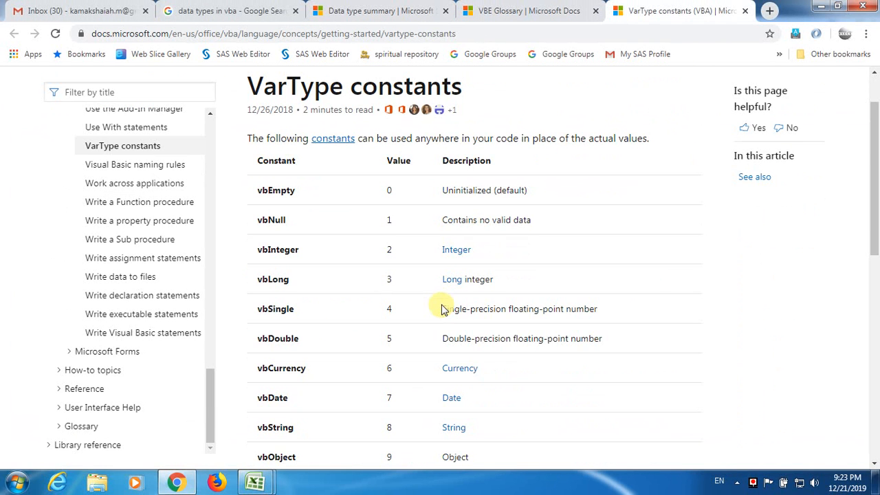
mouse_move(375, 232)
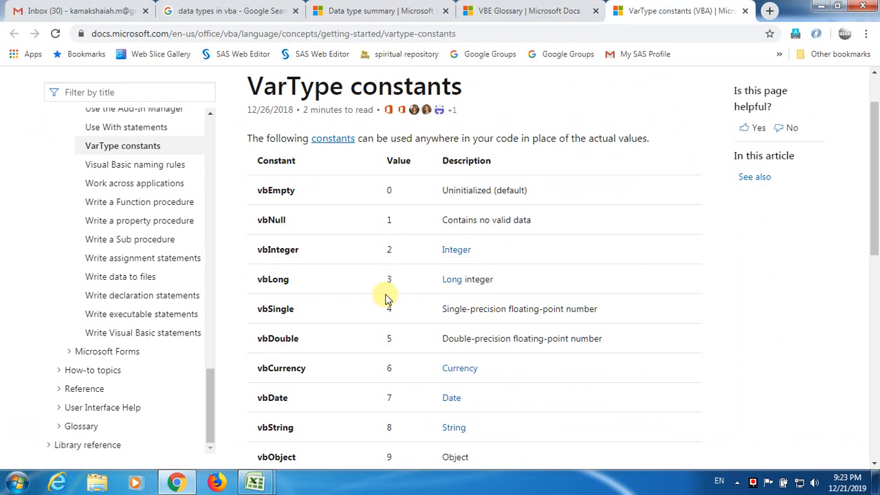
click(255, 481)
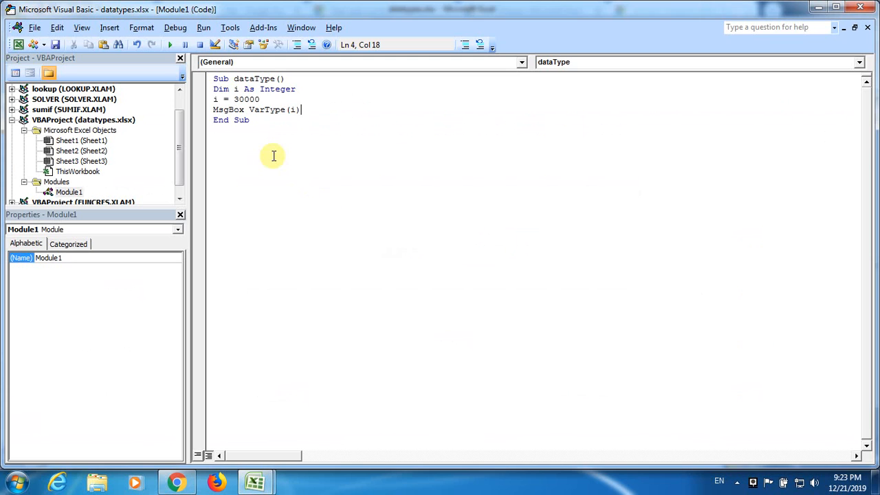
double_click(265, 109)
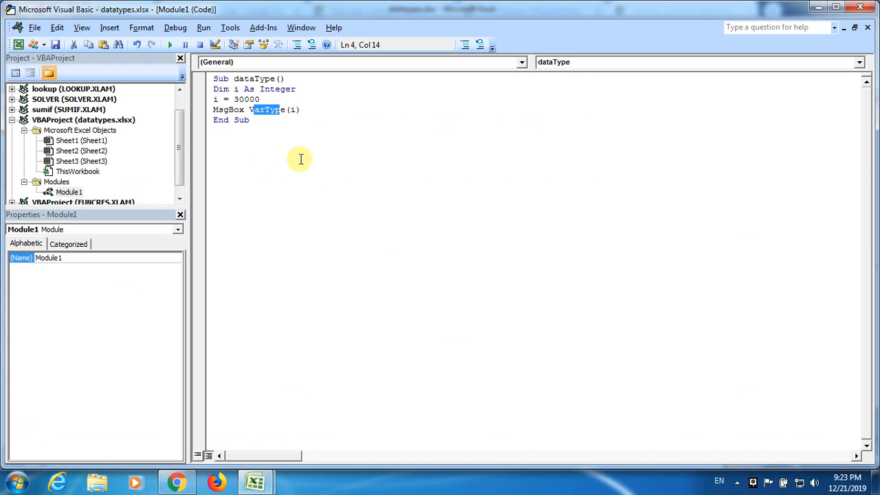
Highlight vbInteger's value 2 and the vbLong constant, then return to the code
click(176, 481)
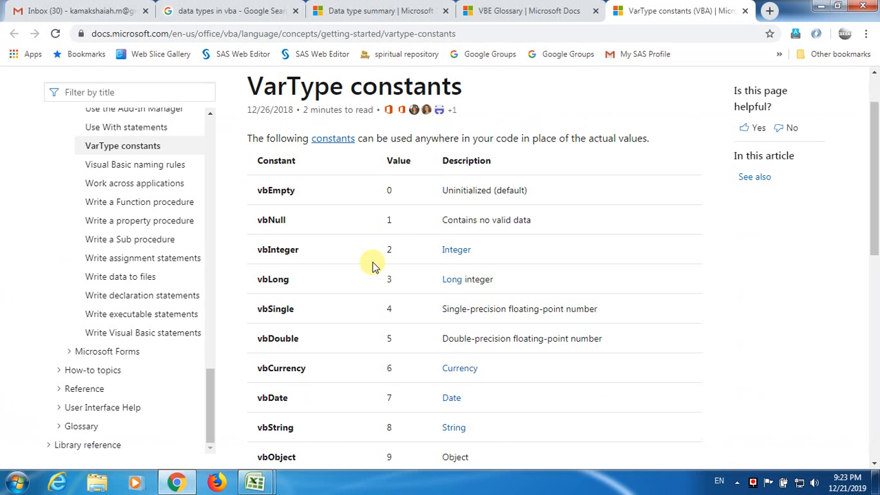
mouse_move(402, 254)
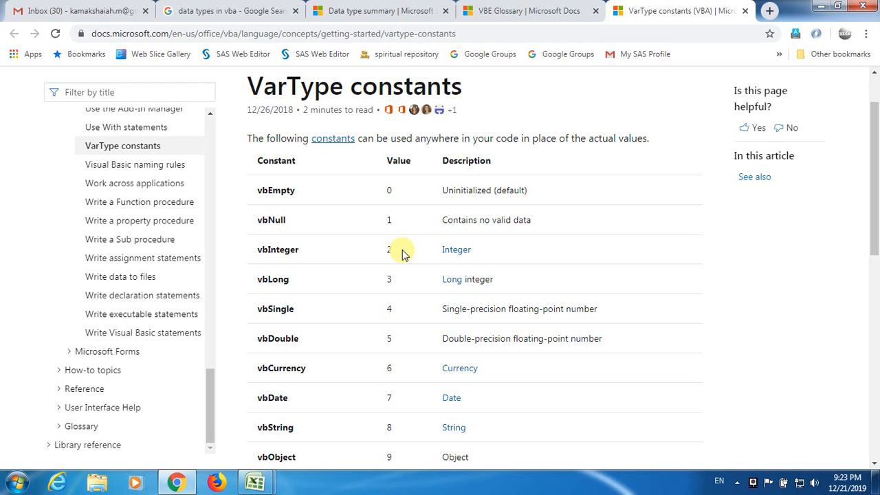
double_click(388, 249)
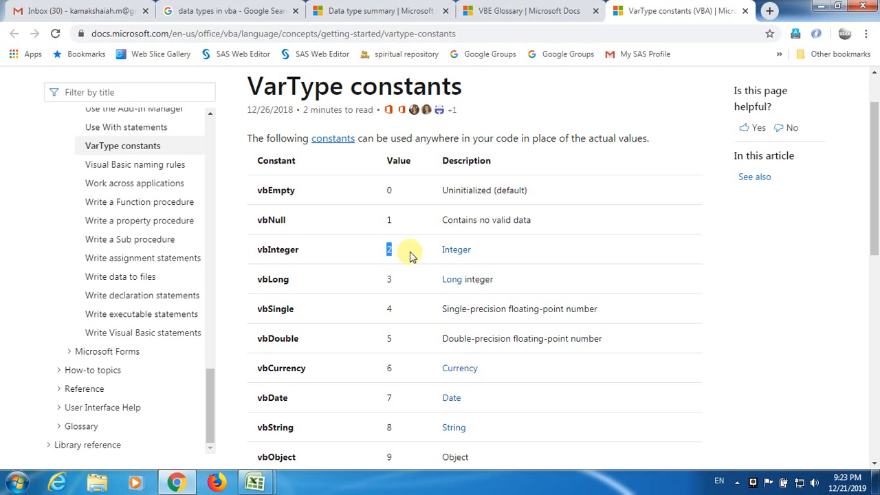
double_click(277, 248)
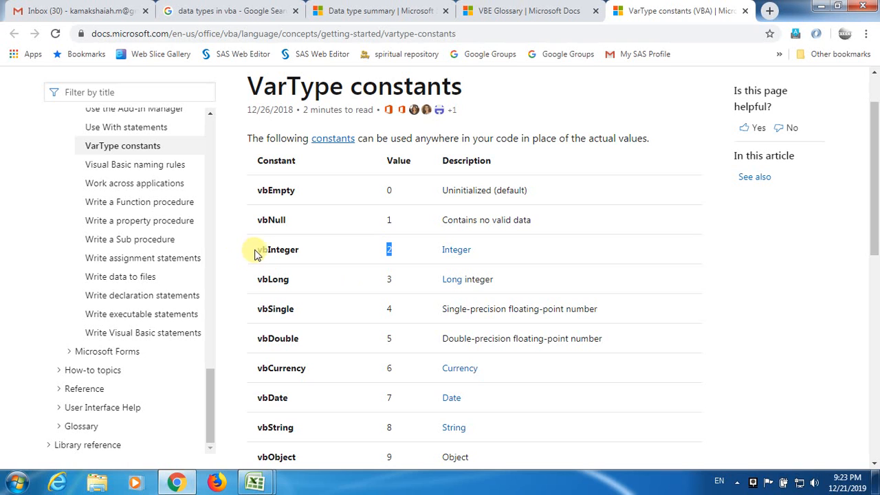
double_click(270, 280)
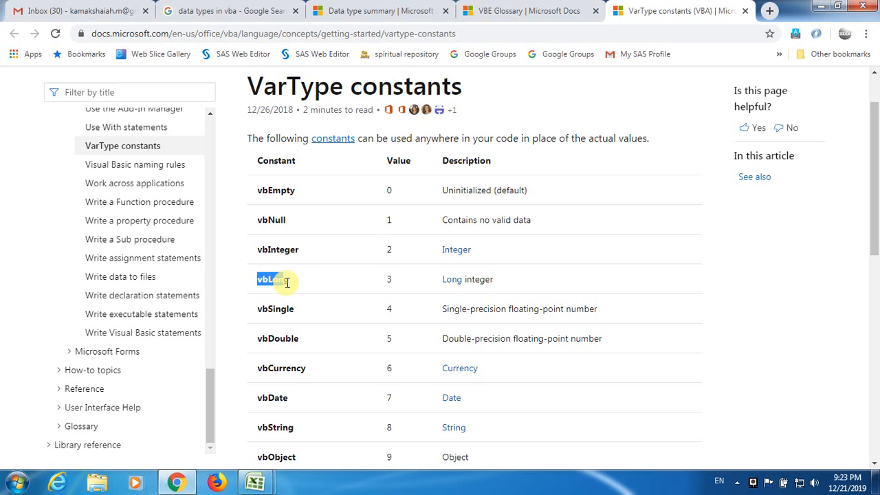
click(256, 481)
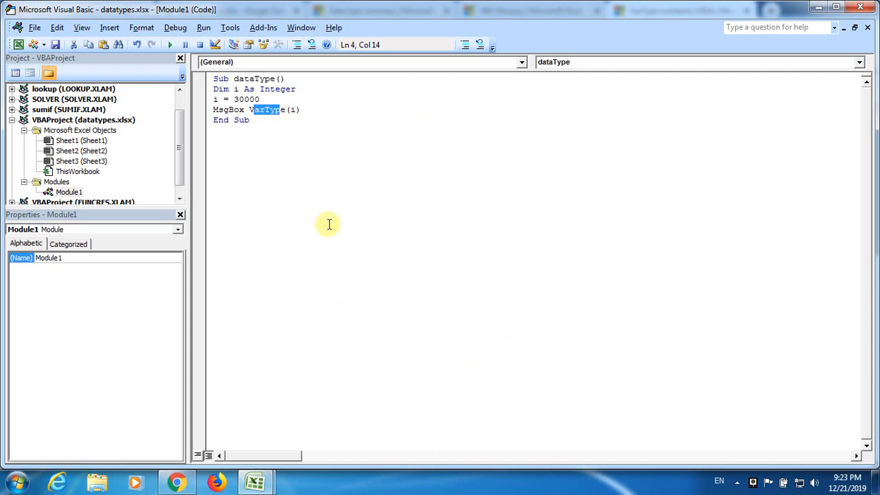
Make i a String holding "mk" and highlight vbString (8) in VarType constants
text(string)
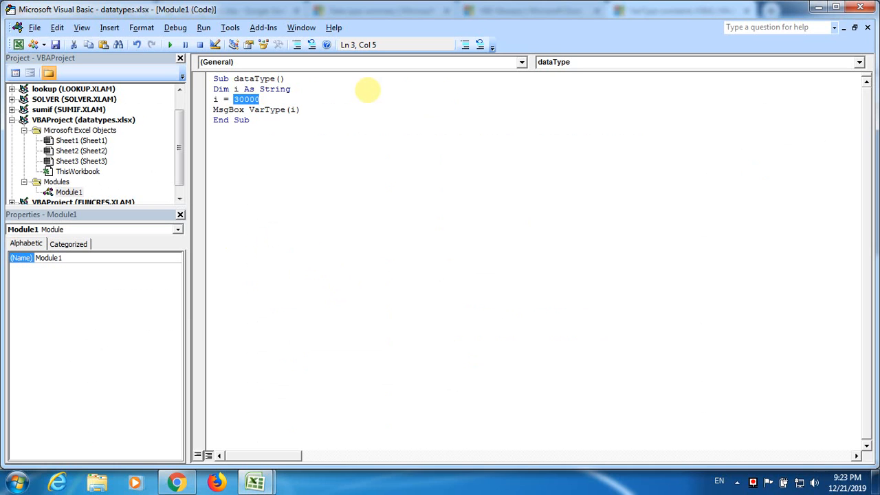
text("mk")
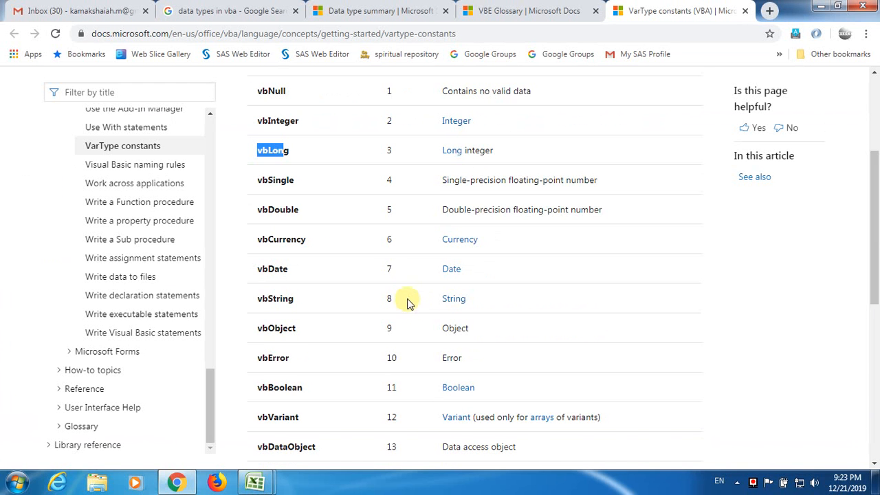
double_click(279, 299)
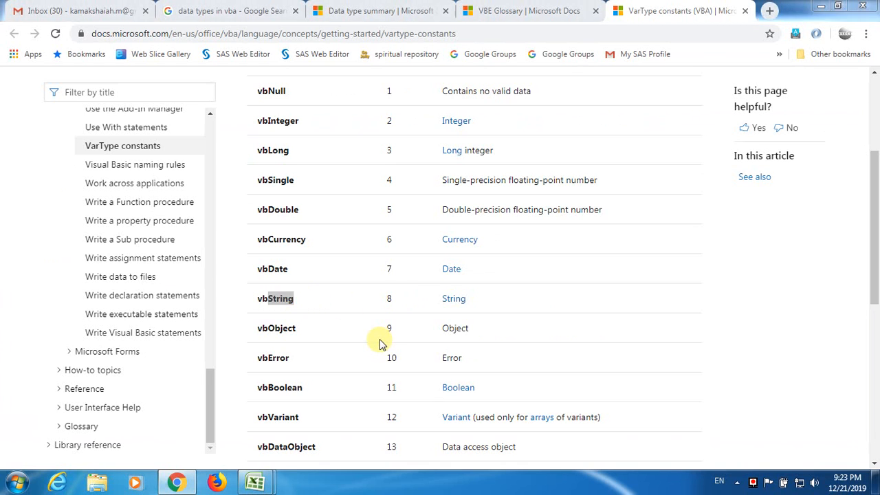
Delete String from i's Dim line and type Long in its place
click(256, 481)
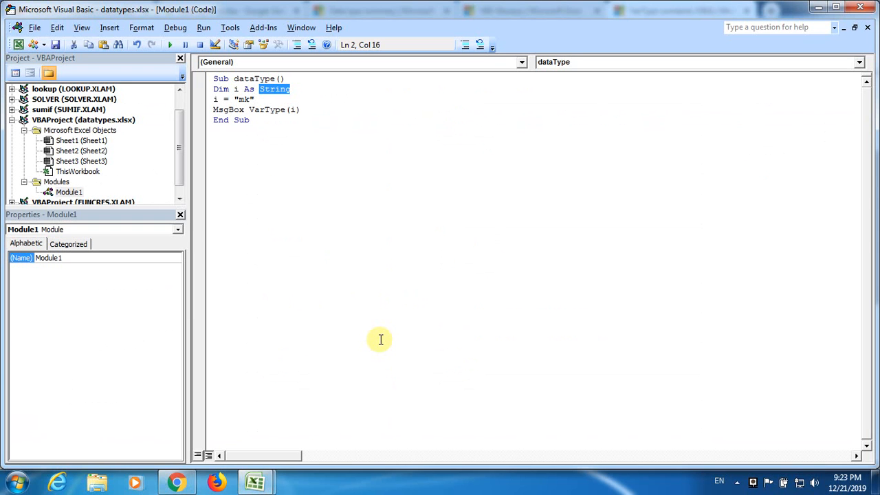
key(Delete)
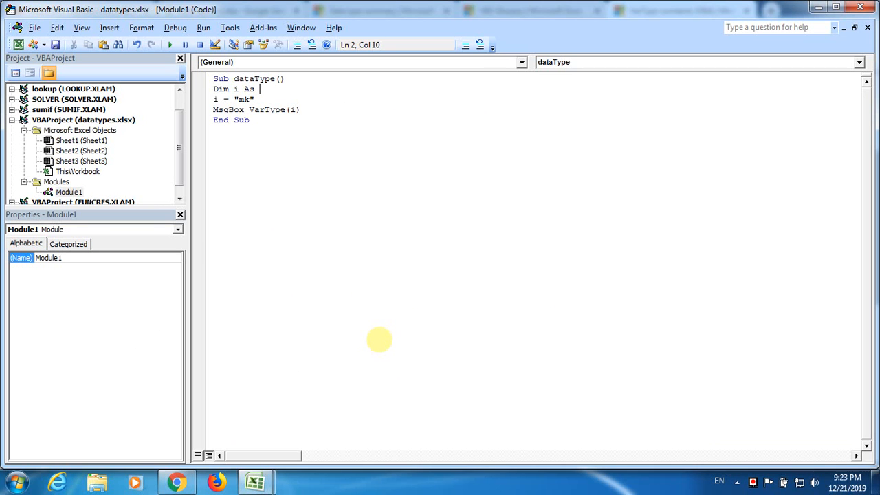
text(long)
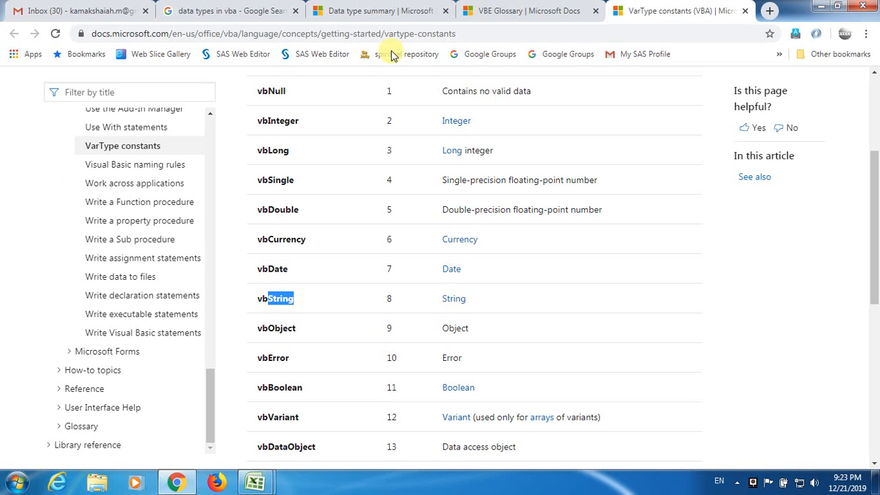
Copy the Long maximum 2,147,483,647 from the Microsoft Docs data type summary
click(375, 10)
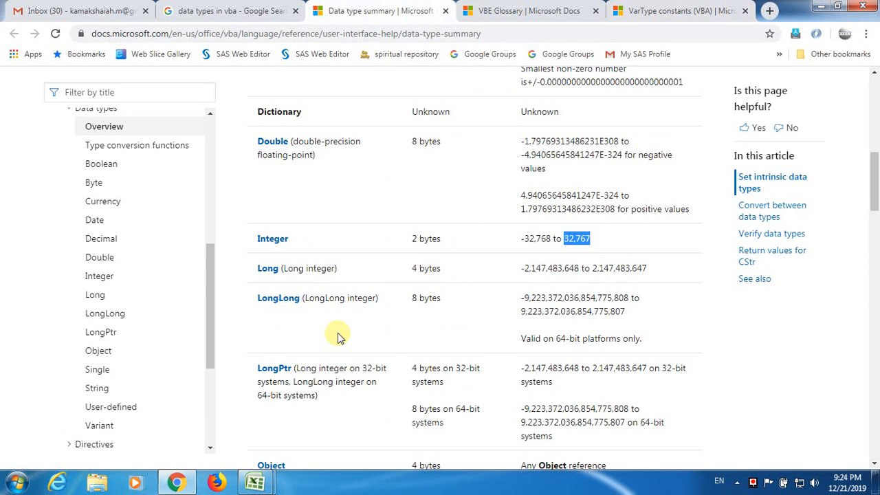
scroll(down, 3)
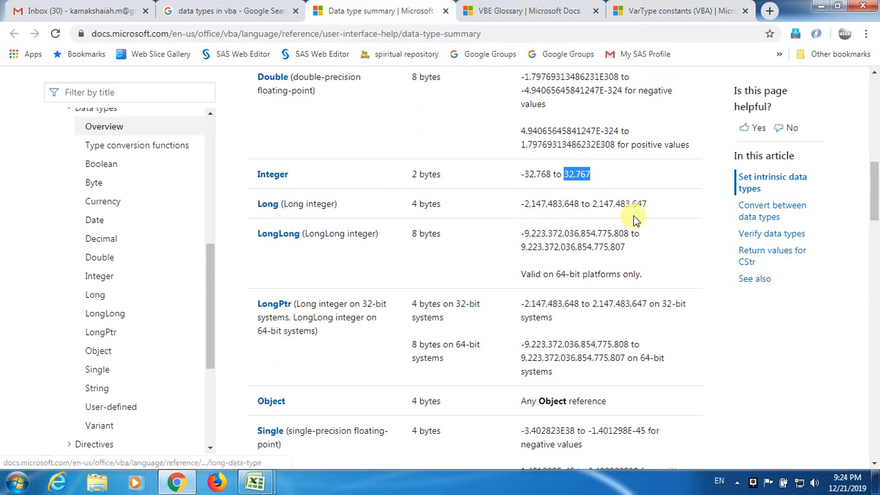
mouse_move(529, 209)
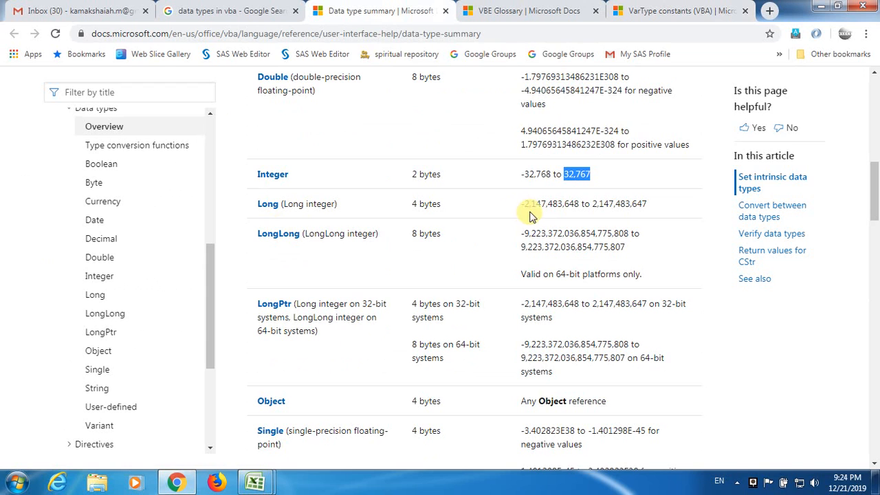
mouse_move(533, 208)
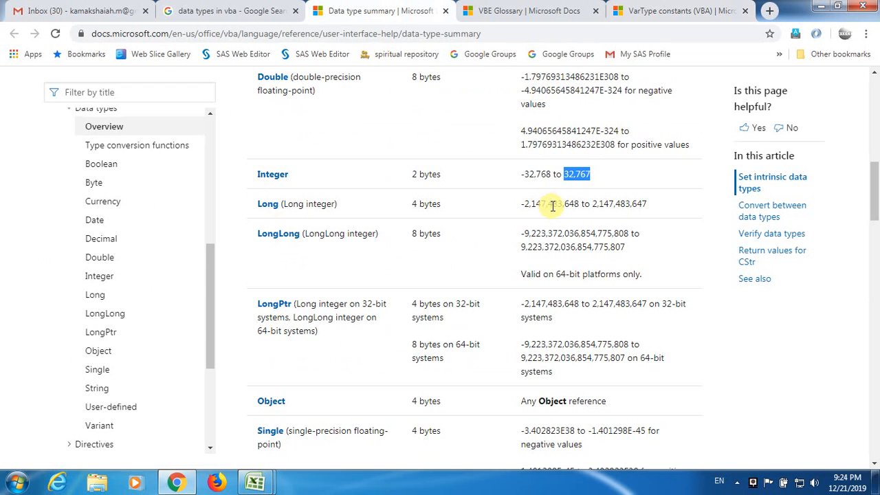
mouse_move(580, 208)
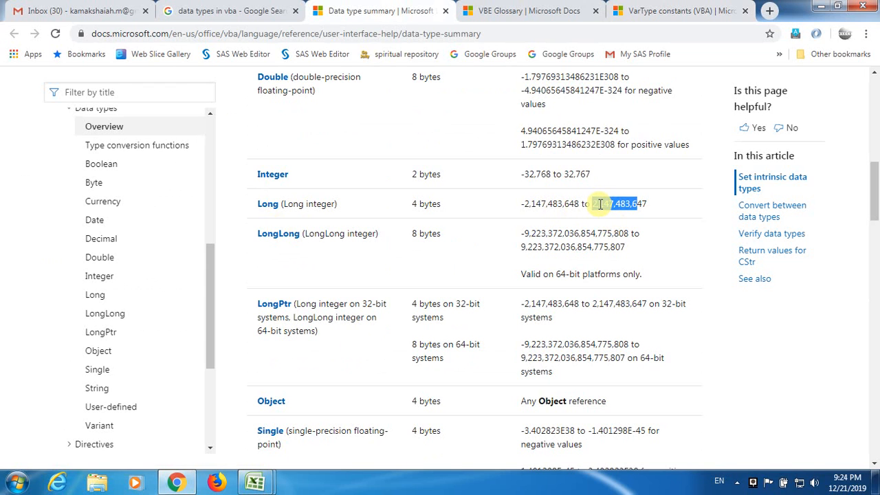
right_click(619, 204)
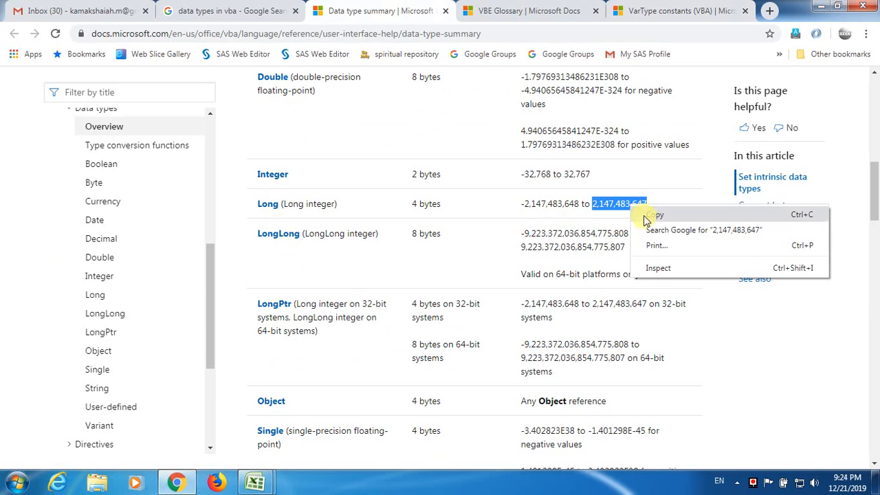
click(255, 481)
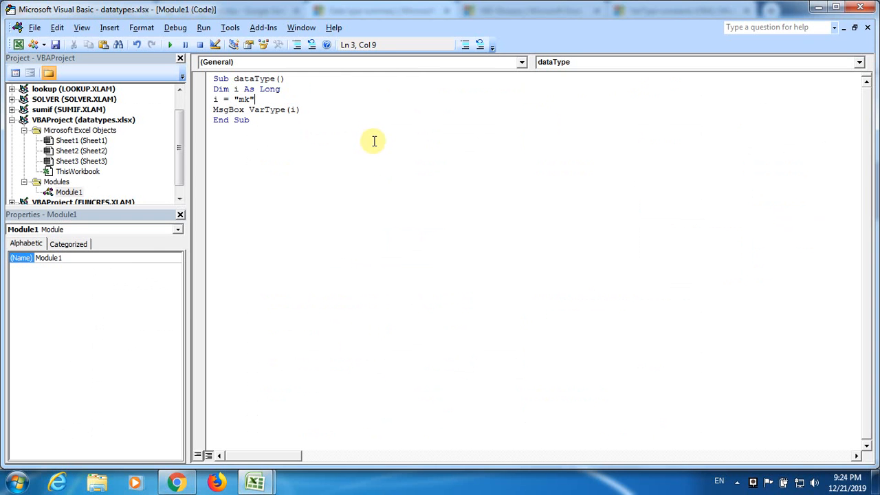
Assign i = 2,147,483,647, run dataType past the macro-free warning, and return to the docs
text(2,147,483,647)
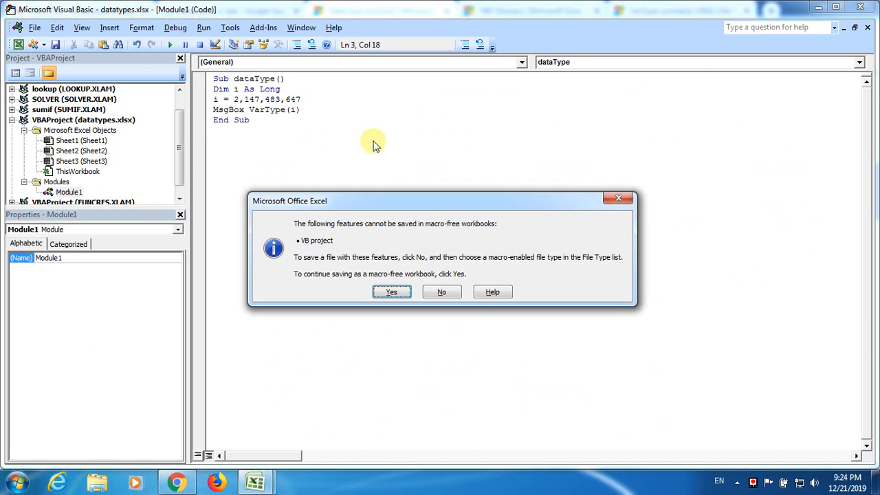
click(391, 291)
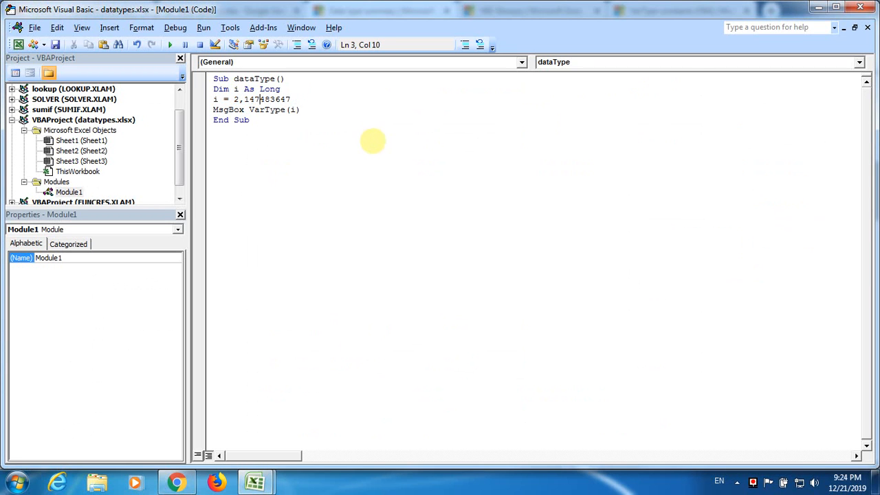
click(55, 44)
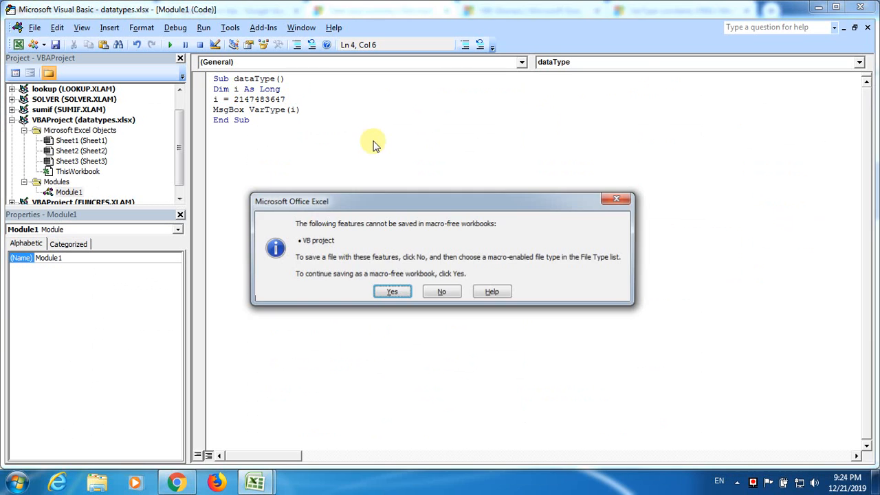
click(392, 290)
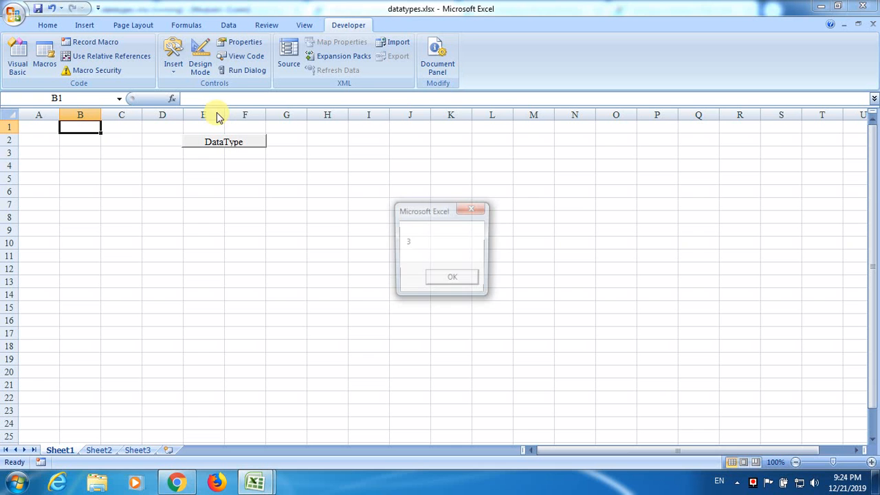
click(175, 482)
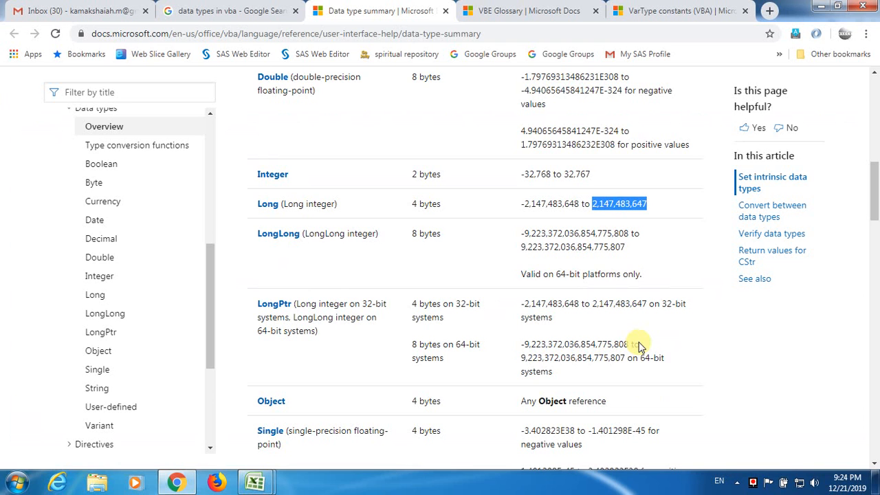
Confirm vbLong equals 3 in the VarType constants page and dismiss the result
click(677, 10)
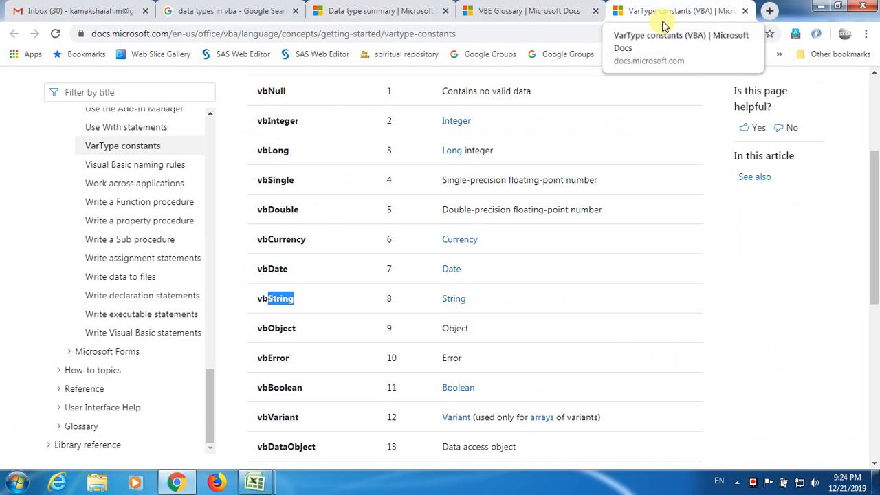
double_click(273, 150)
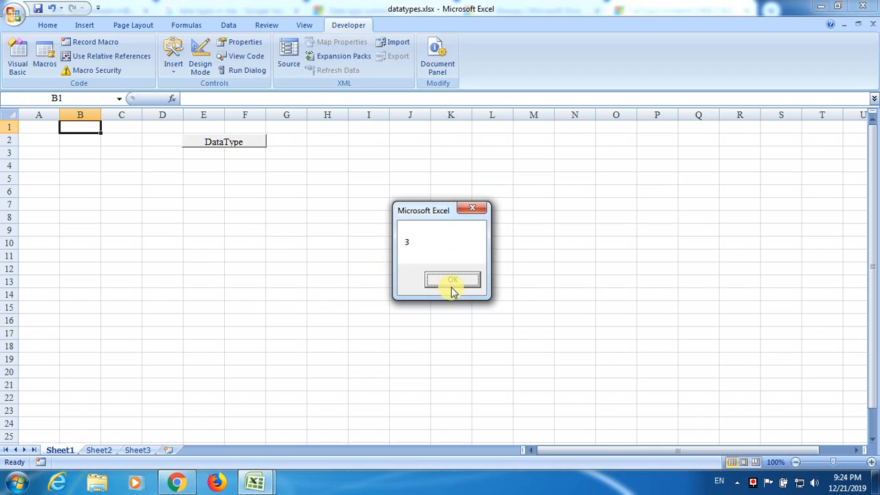
click(452, 281)
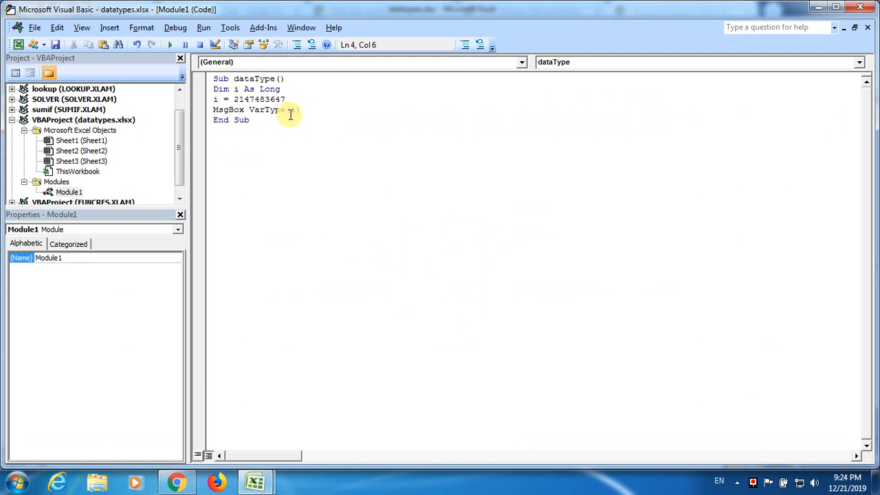
Change VarType(i) to TypeName(i), delete 'As Long', and rerun the macro
click(239, 89)
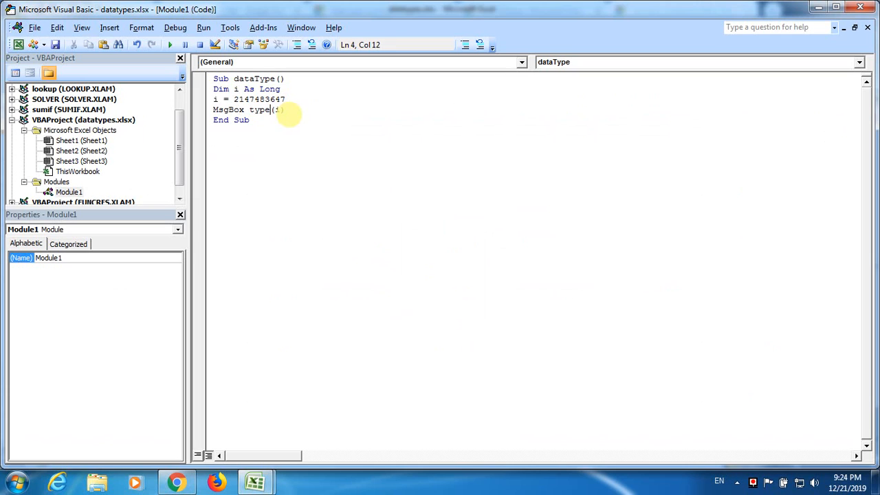
text(Name)
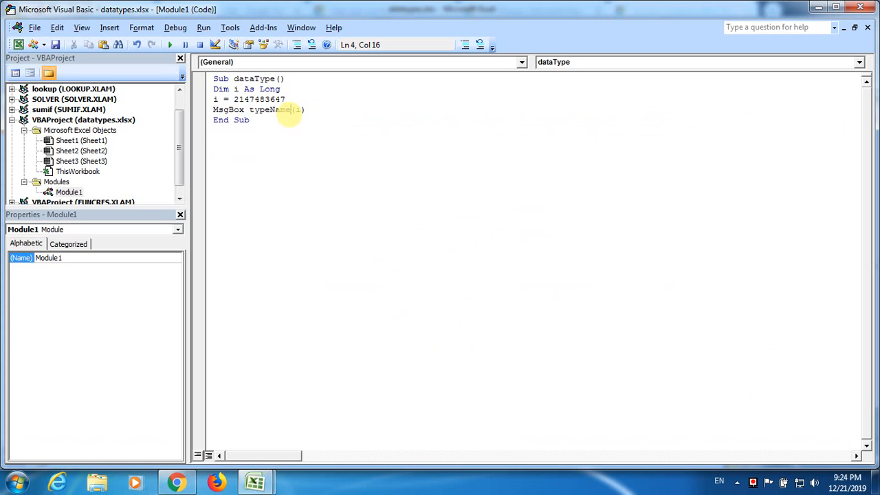
click(54, 44)
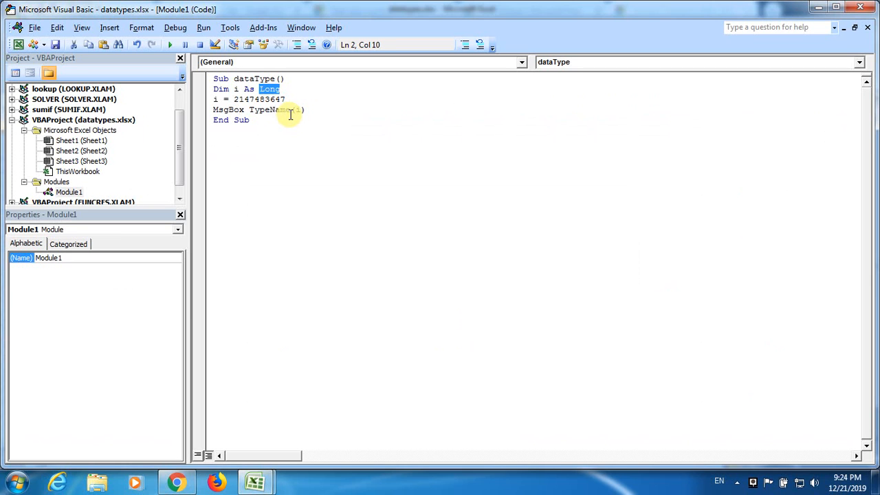
key(BackSpace)
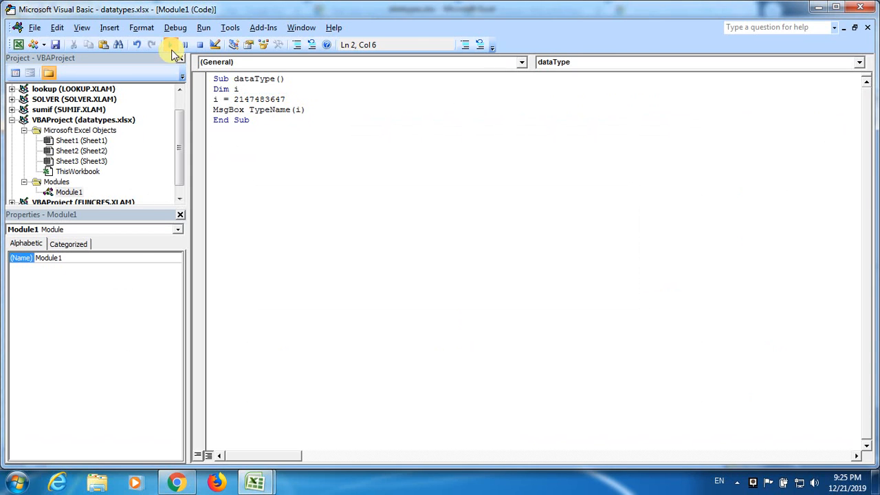
click(171, 44)
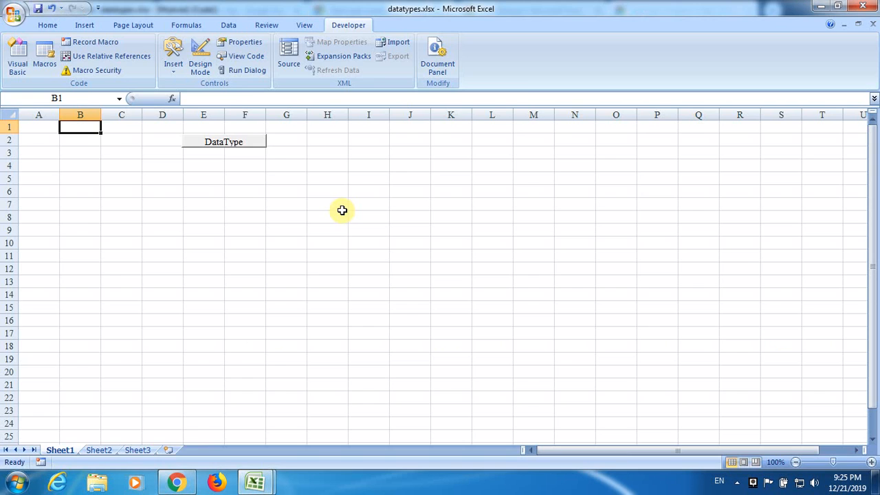
click(18, 51)
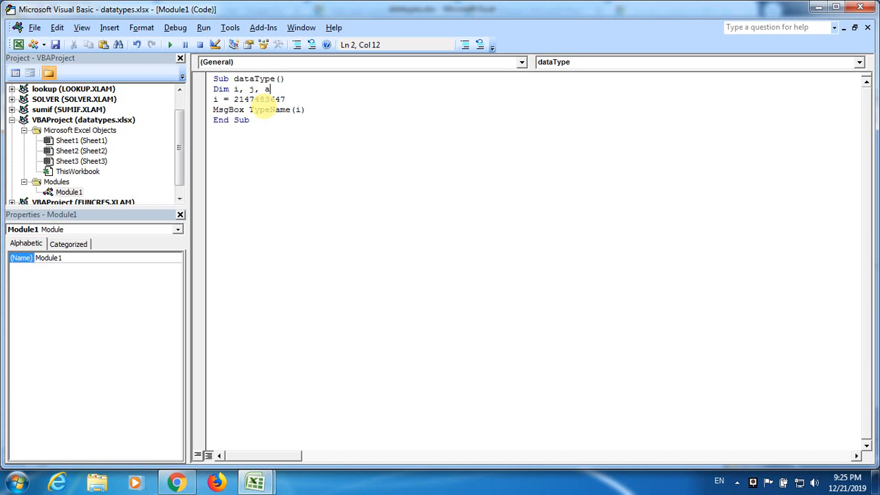
Add the lines j = 223 and a = 12 below the Dim declaration
key(Return)
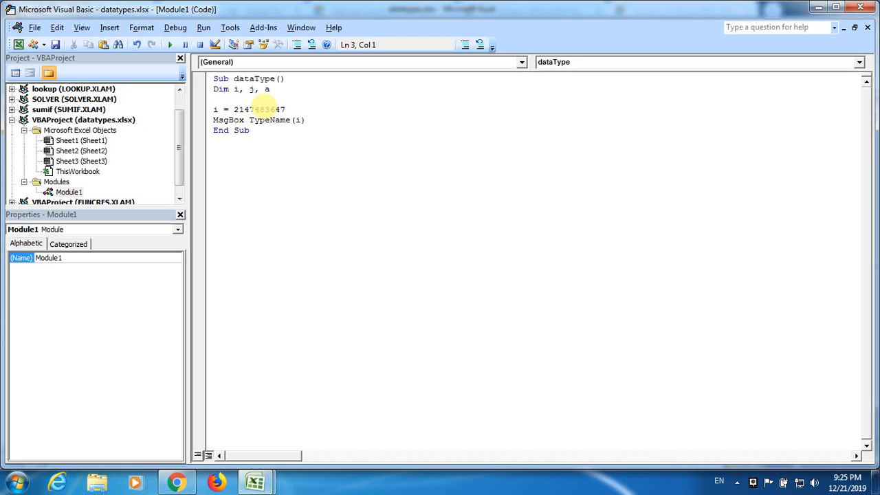
text(j = 1)
text(a = 1)
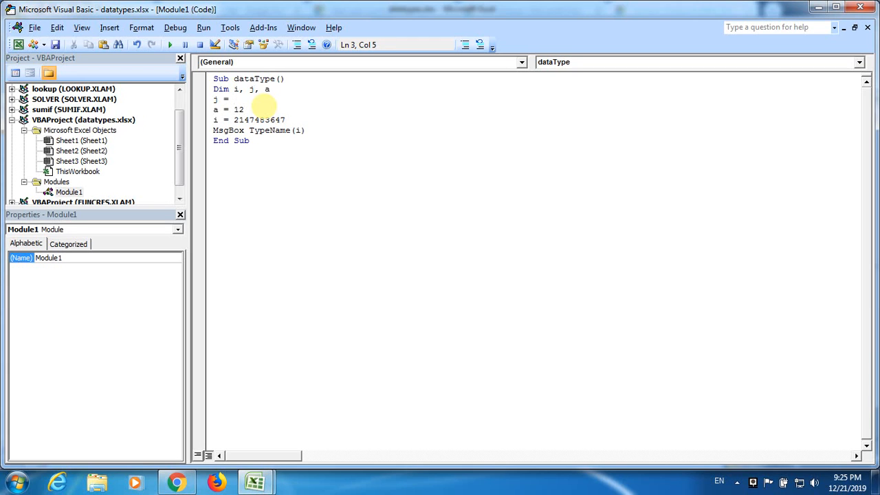
text(223)
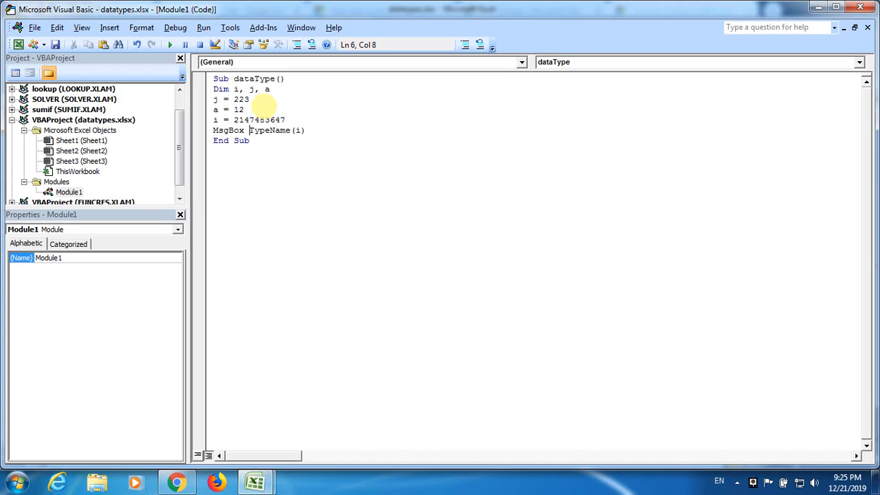
click(246, 109)
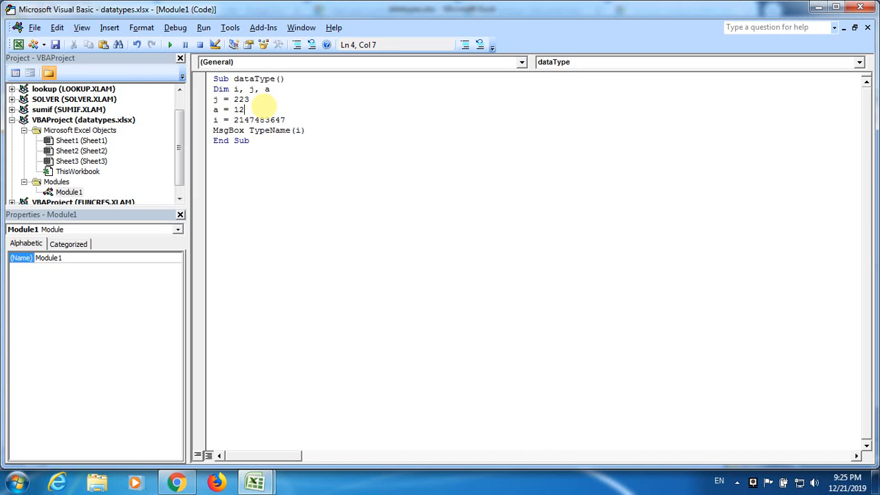
click(55, 44)
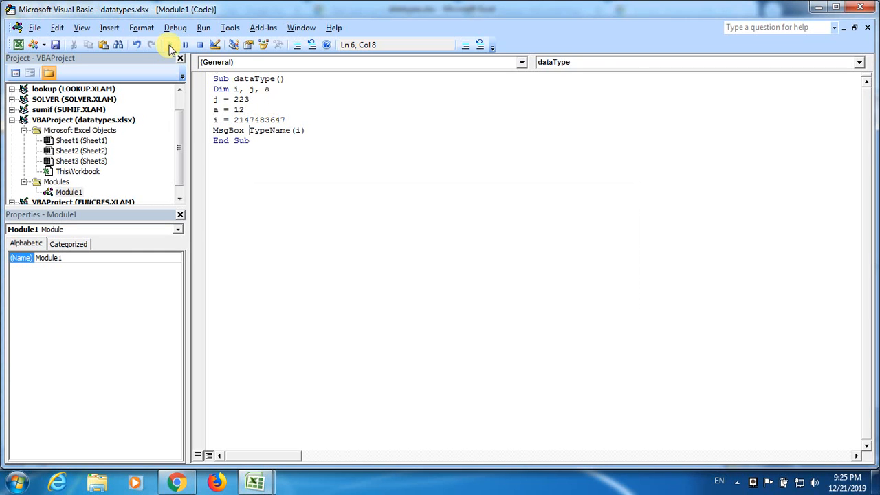
mouse_move(184, 44)
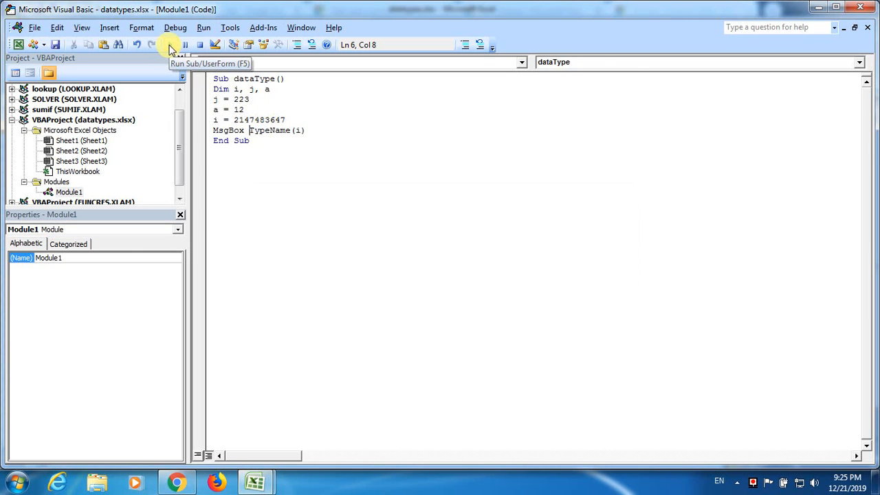
mouse_move(445, 280)
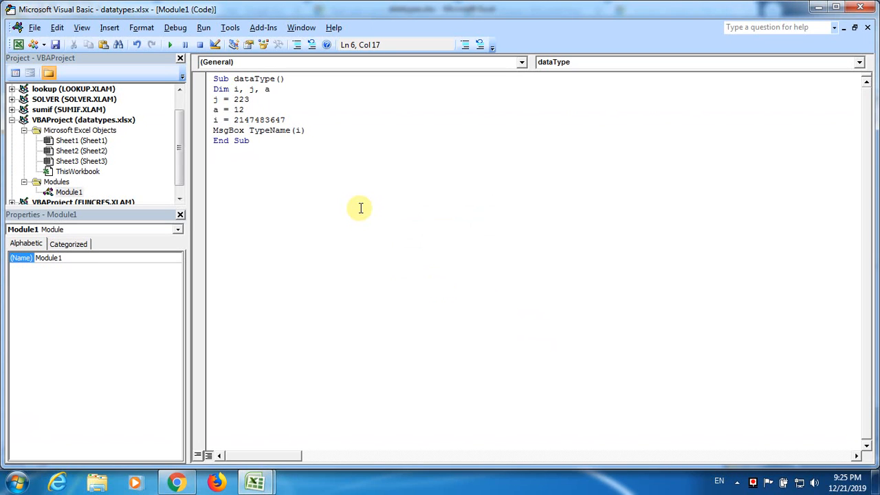
Switch the message to TypeName(a), run it twice, and confirm it reports Integer
text(a)
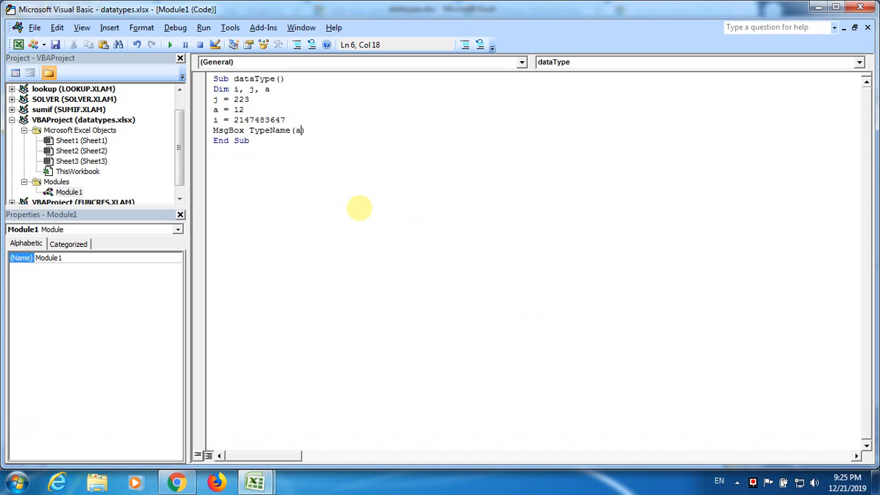
click(55, 44)
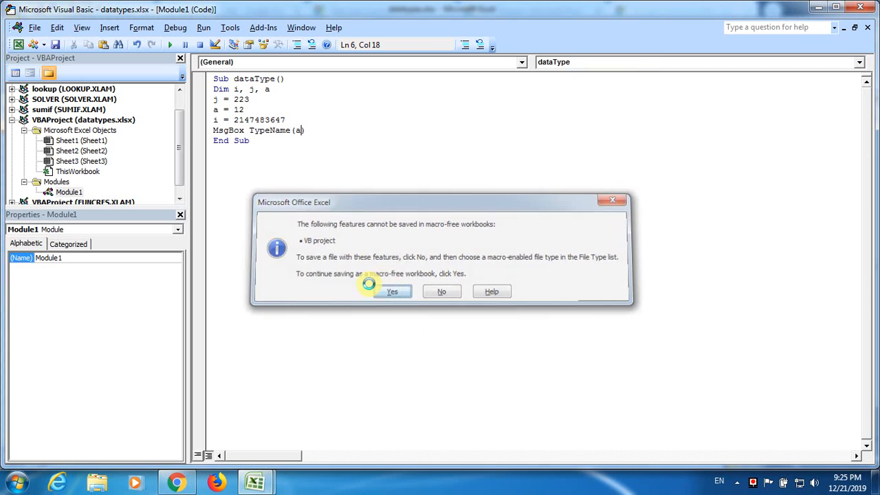
click(392, 291)
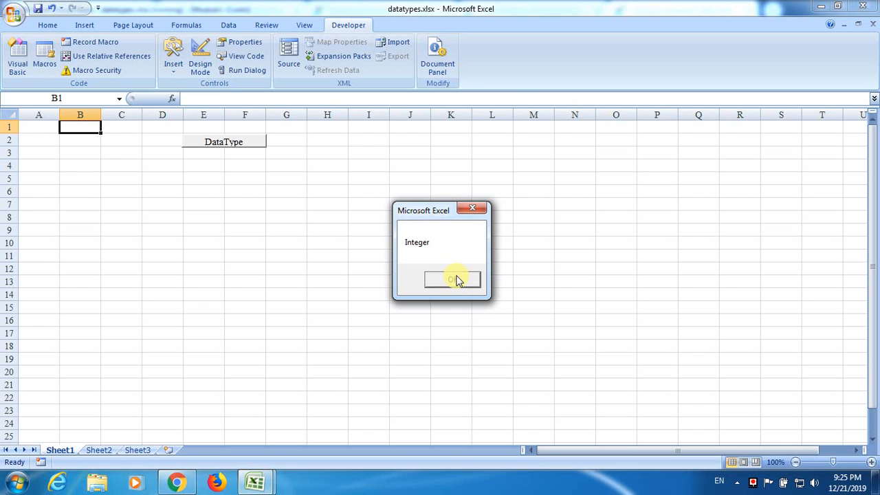
click(452, 279)
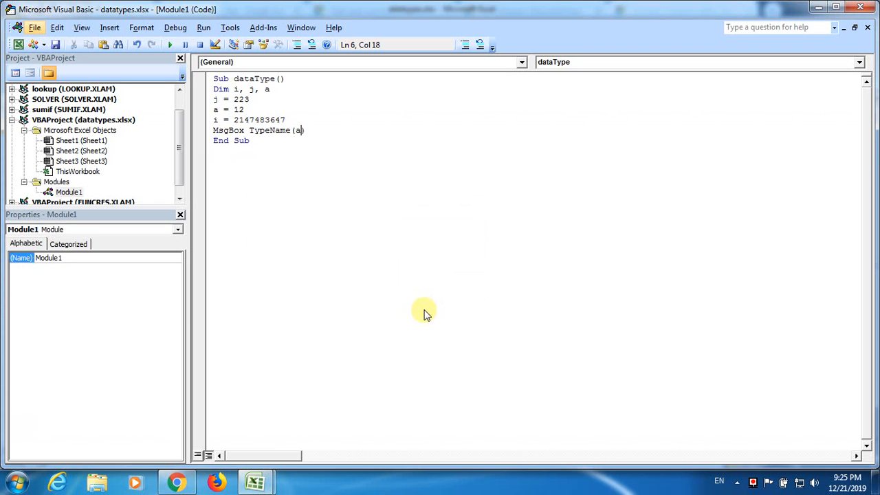
mouse_move(304, 140)
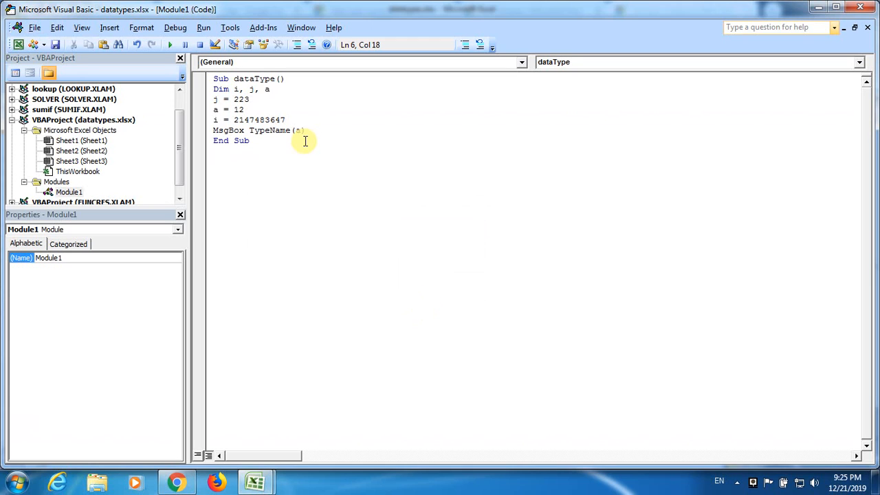
key(BackSpace)
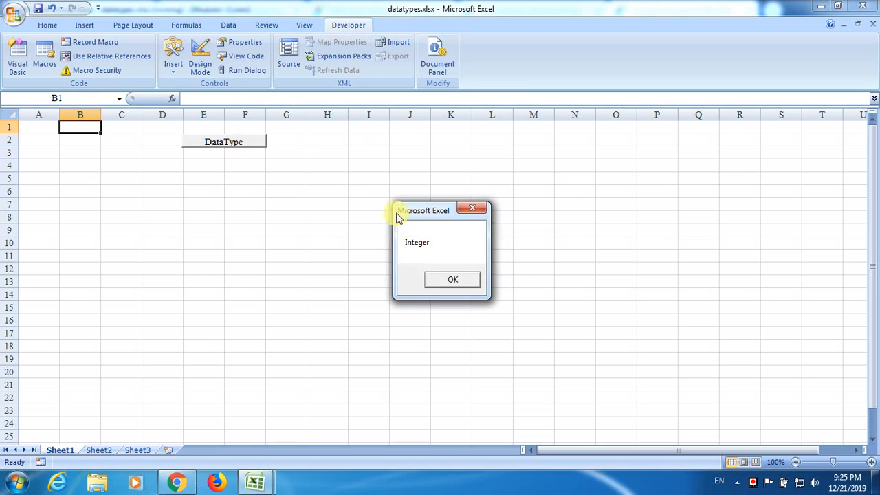
click(452, 279)
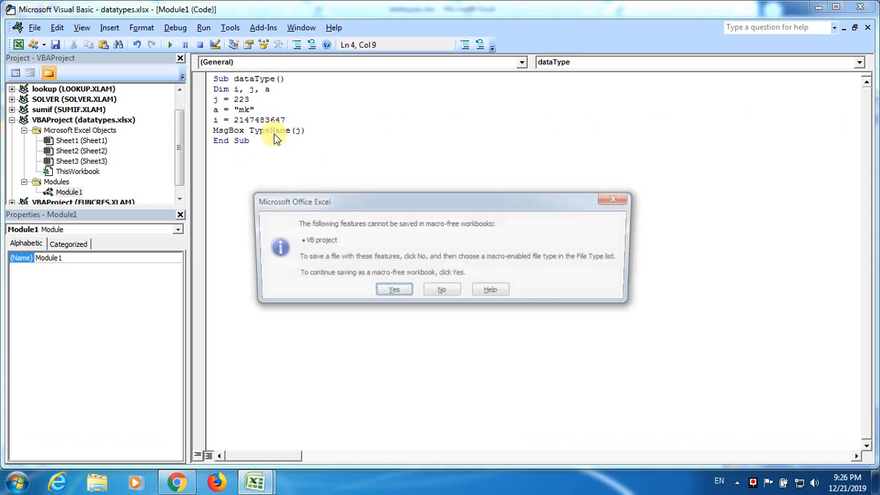
Pass the macro-free save warning and select TypeName in the MsgBox line
click(394, 289)
text(a)
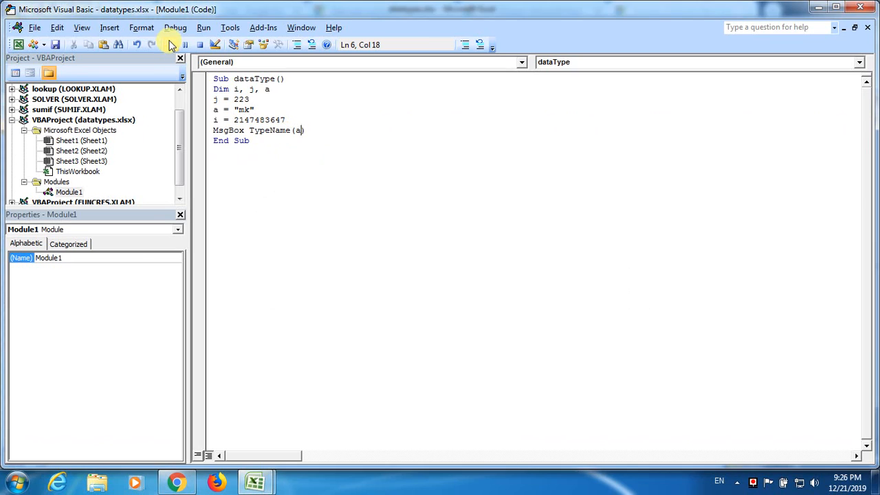
mouse_move(449, 278)
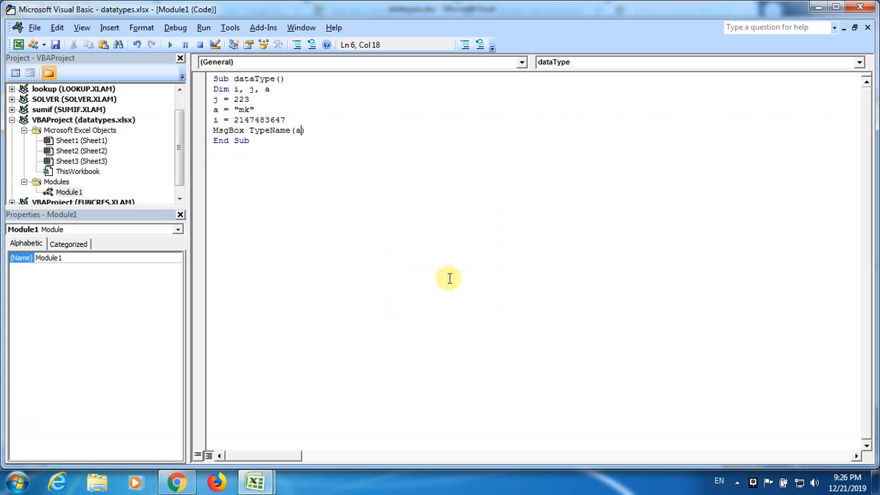
double_click(268, 130)
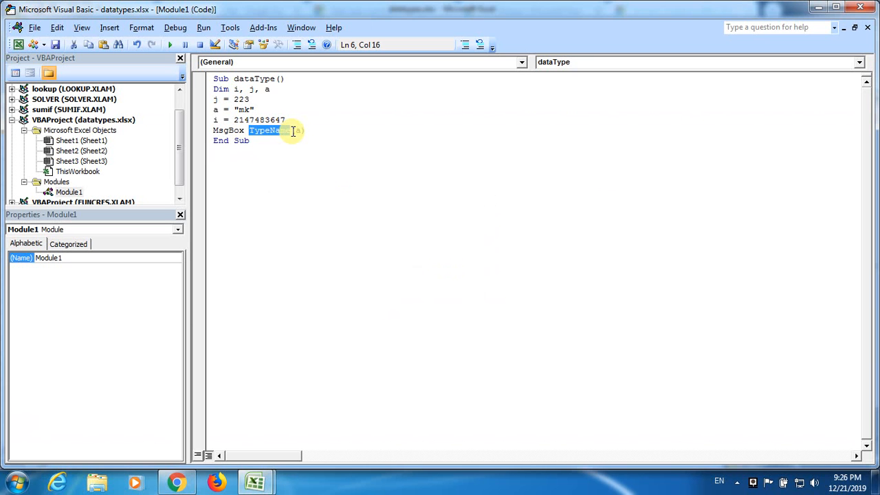